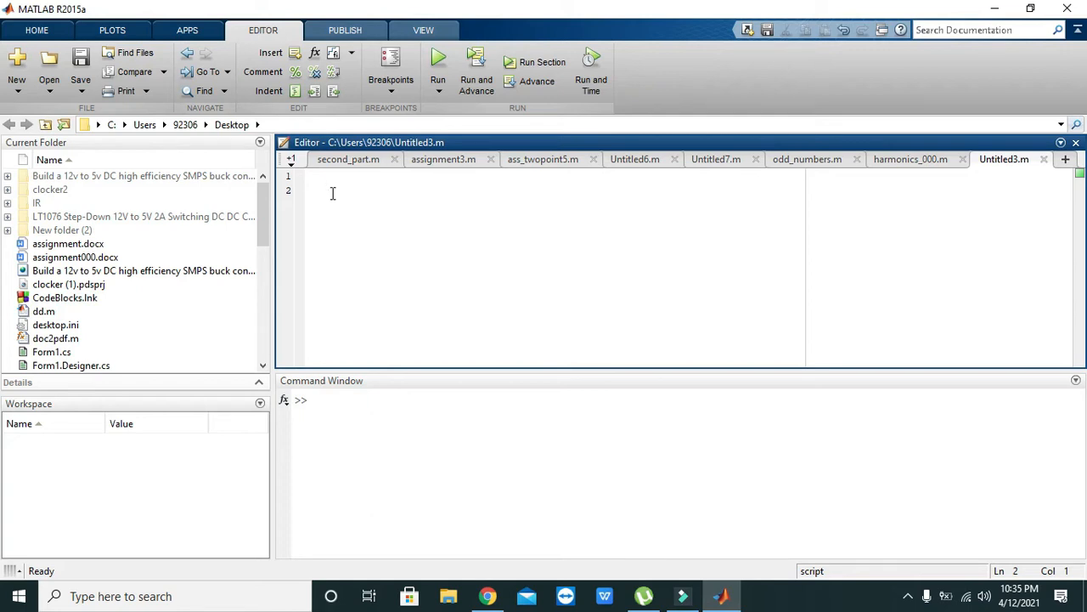
- Define the time vector t=1:0.1:20 on the first script line
{"action": "type", "text": "t="}
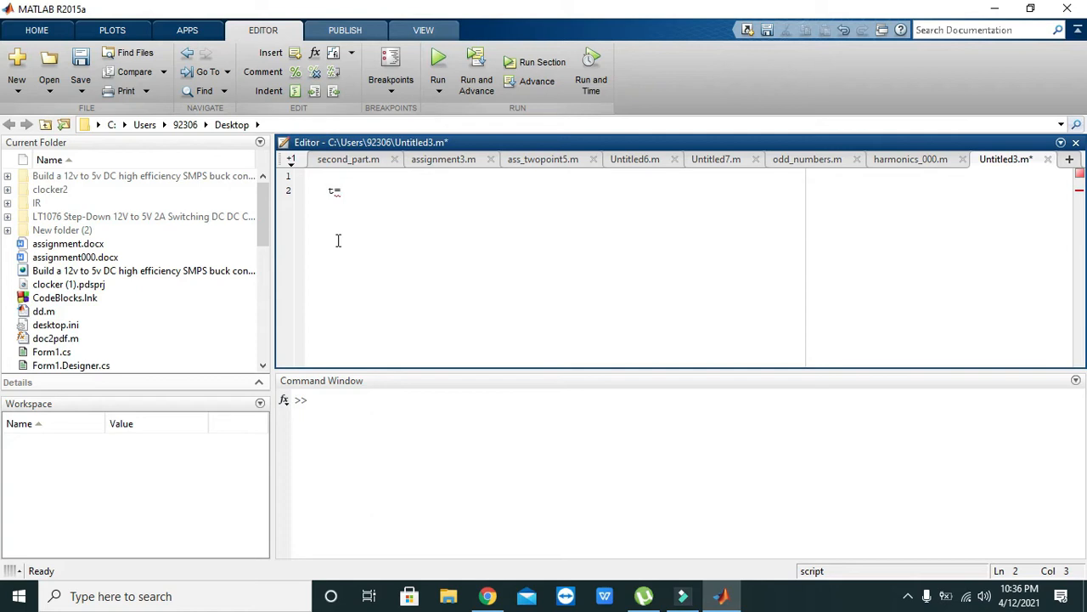
{"action": "type", "text": "1"}
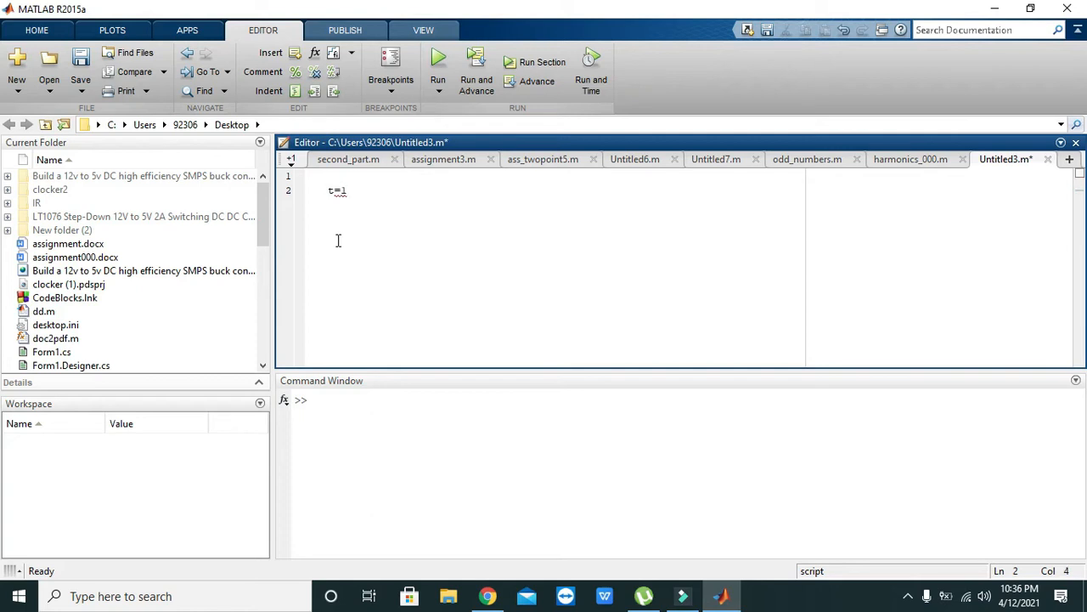
{"action": "type", "text": ":0.1"}
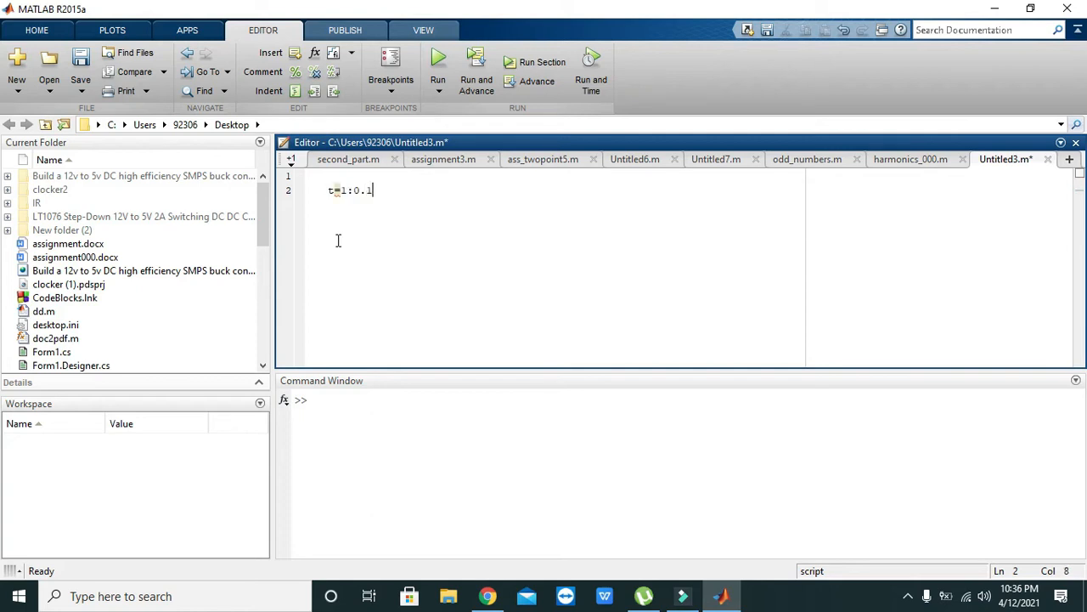
{"action": "type", "text": ":"}
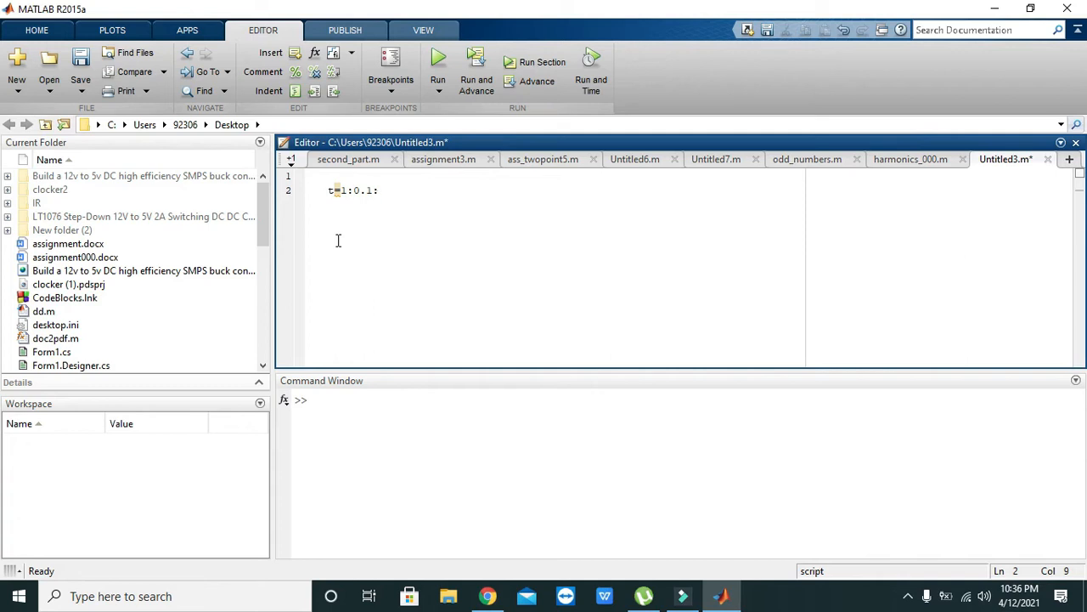
{"action": "type", "text": "20"}
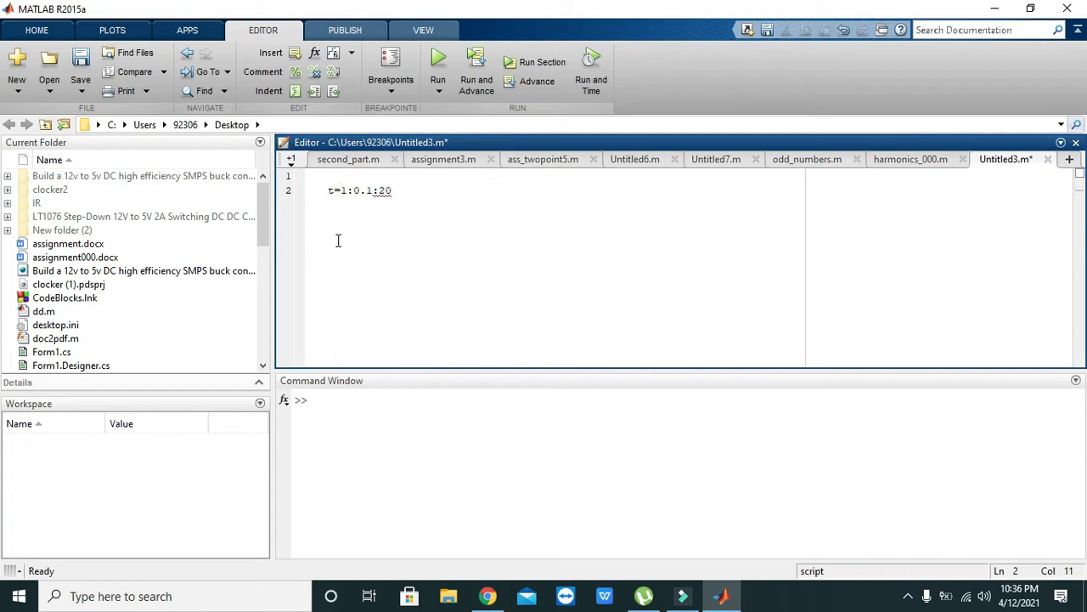
{"action": "key", "text": "enter"}
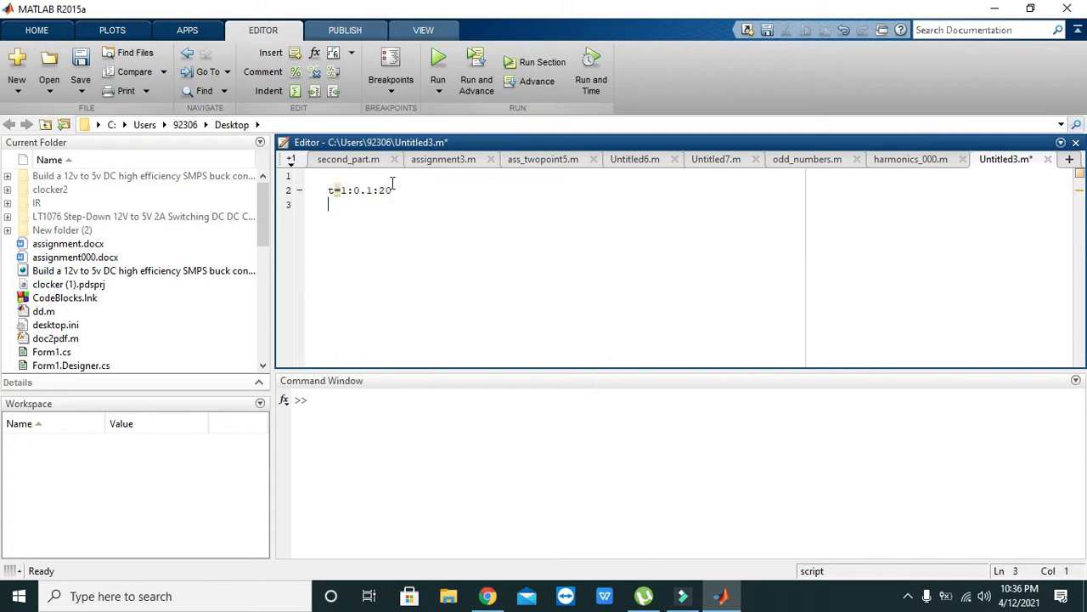
- Begin the sin_sig assignment on the next line, adjusting the variable name
{"action": "triple_click", "coordinate": [360, 191]}
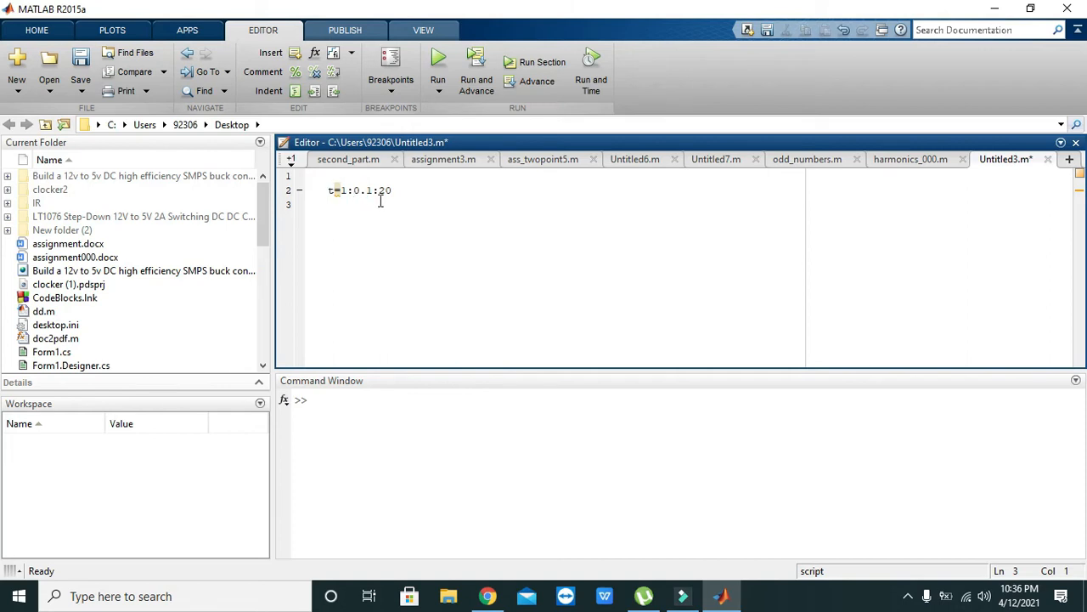
{"action": "type", "text": "si"}
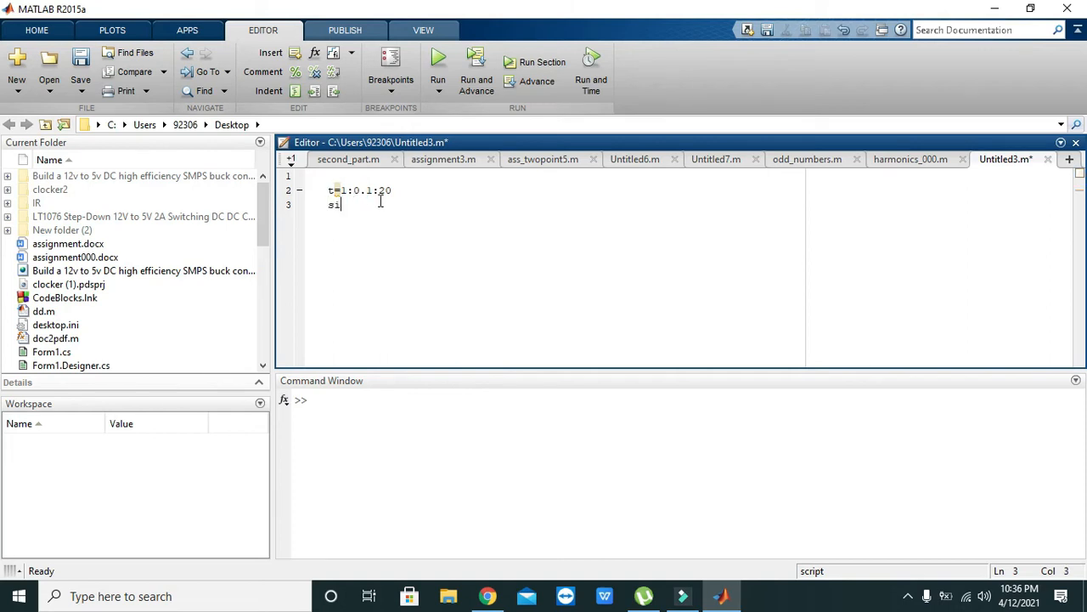
{"action": "type", "text": "n_sig"}
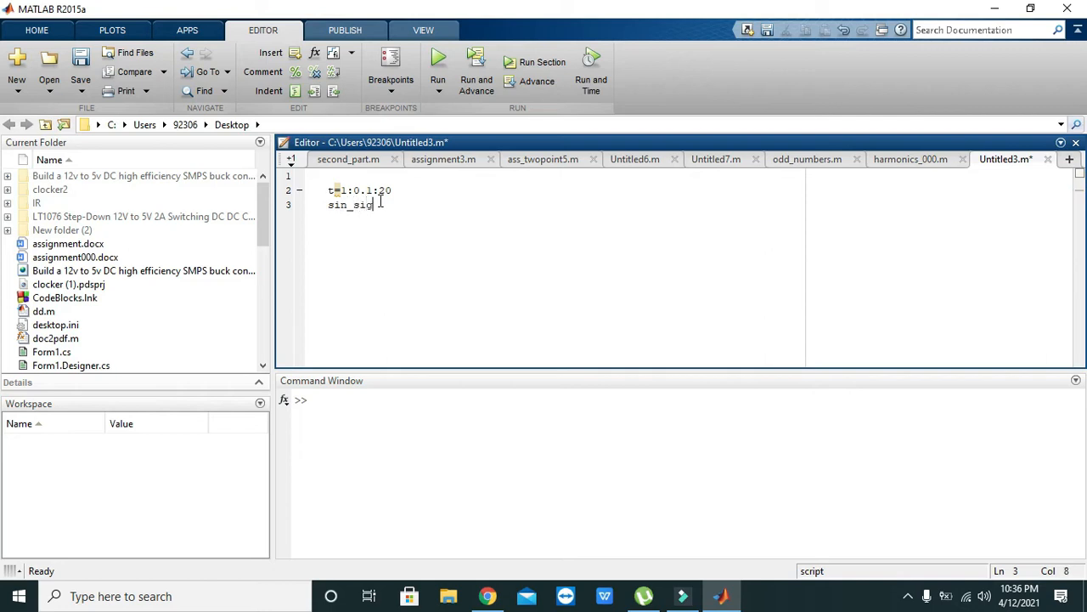
{"action": "left_click", "coordinate": [370, 204]}
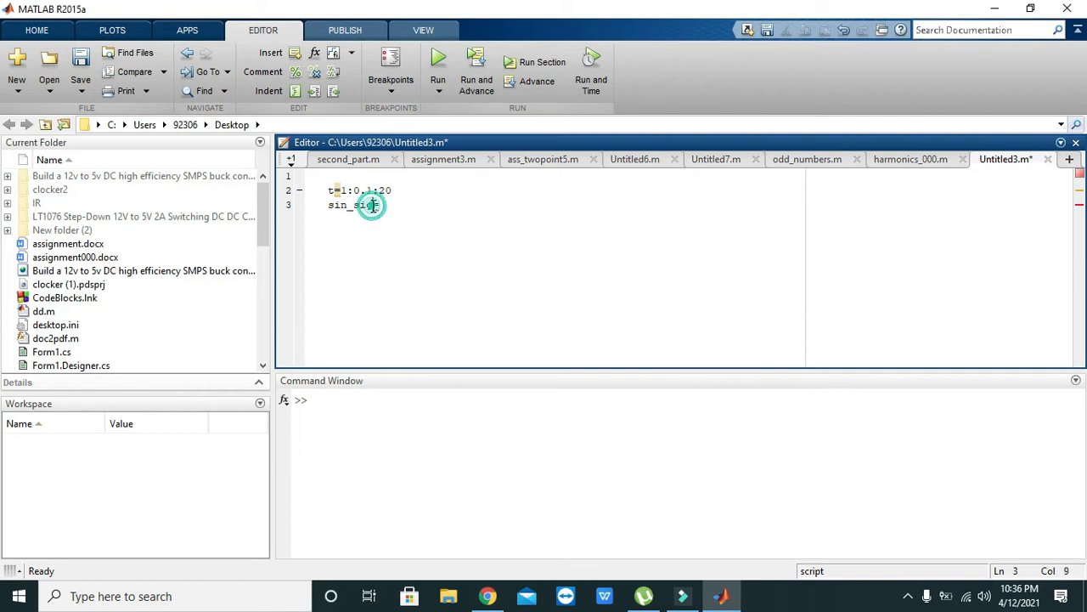
{"action": "double_click", "coordinate": [348, 204]}
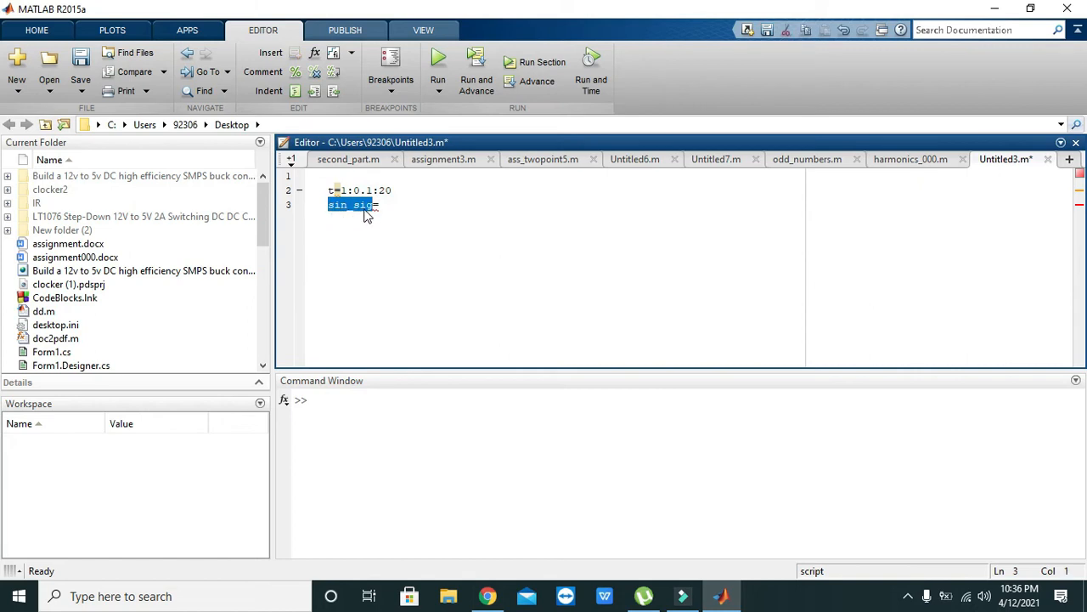
{"action": "left_click", "coordinate": [382, 206]}
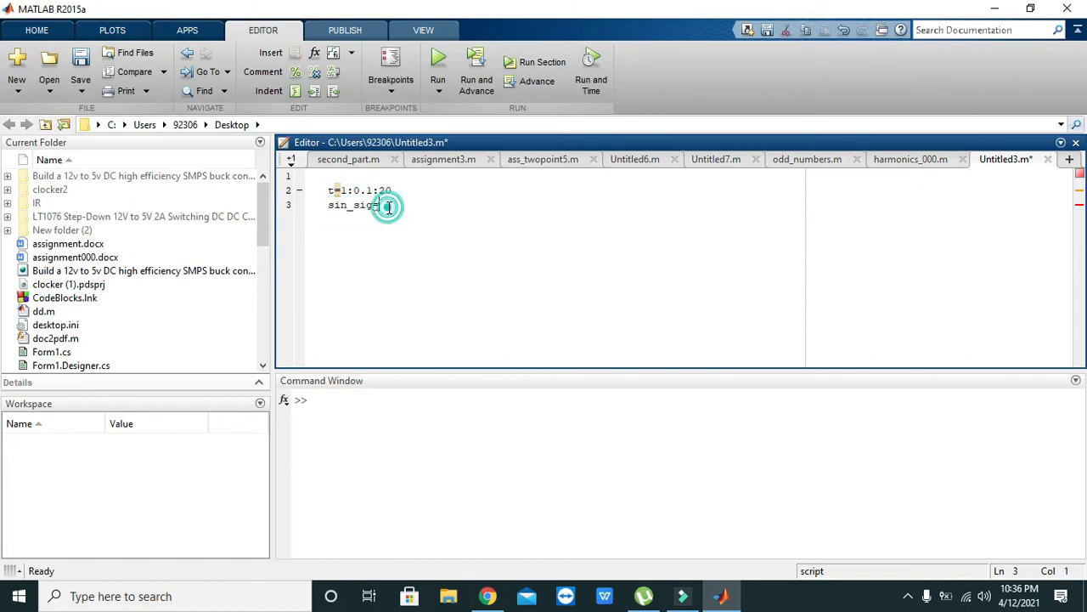
{"action": "type", "text": "=a"}
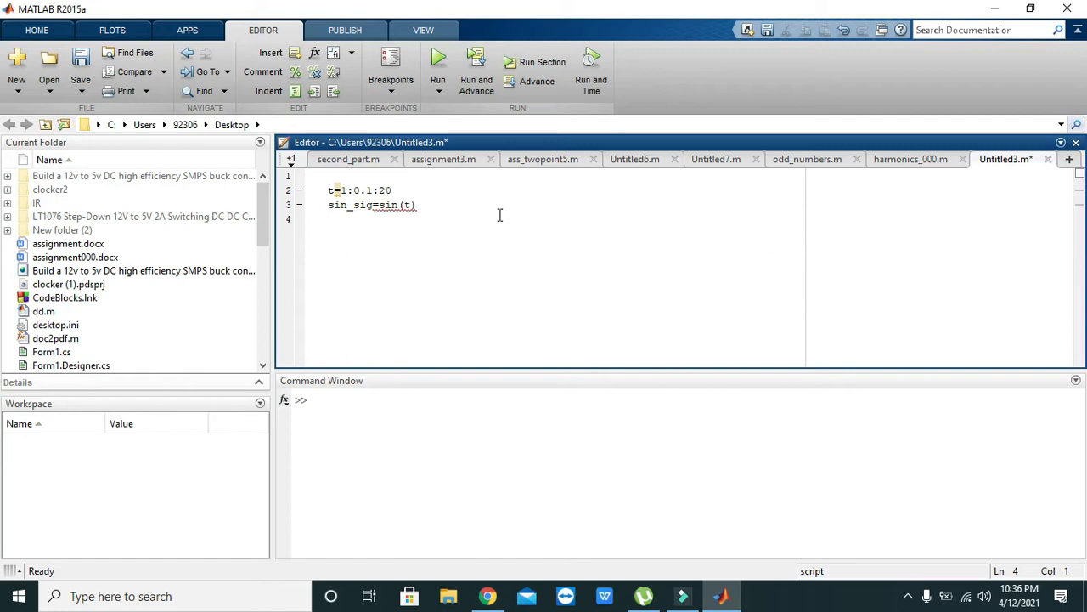
- Add plot(sin_sig), run the script to show the sine wave, and close Figure 1
{"action": "left_click", "coordinate": [439, 58]}
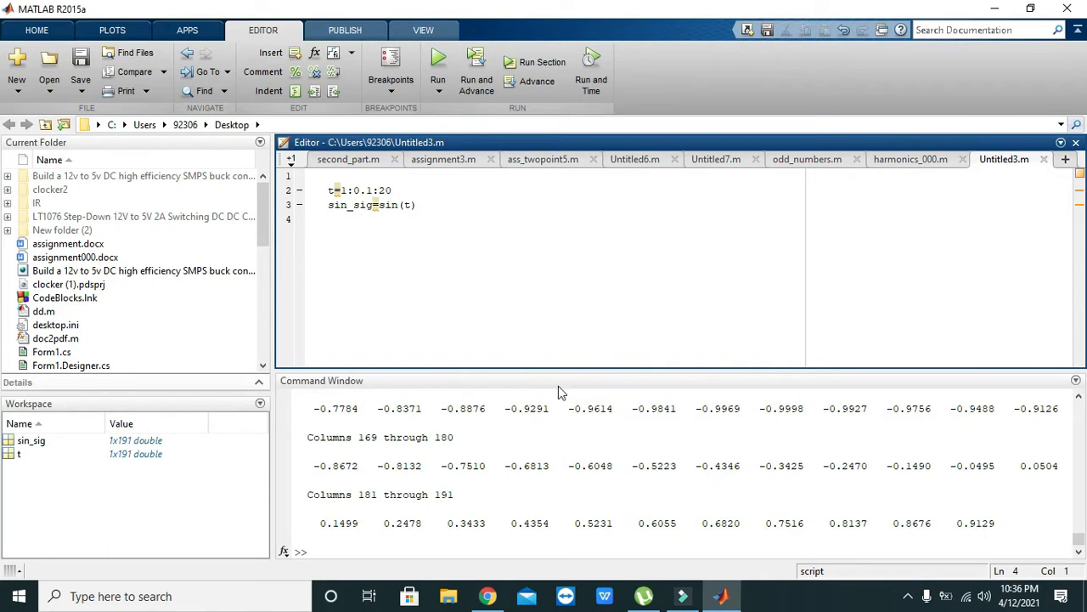
{"action": "type", "text": "plot("}
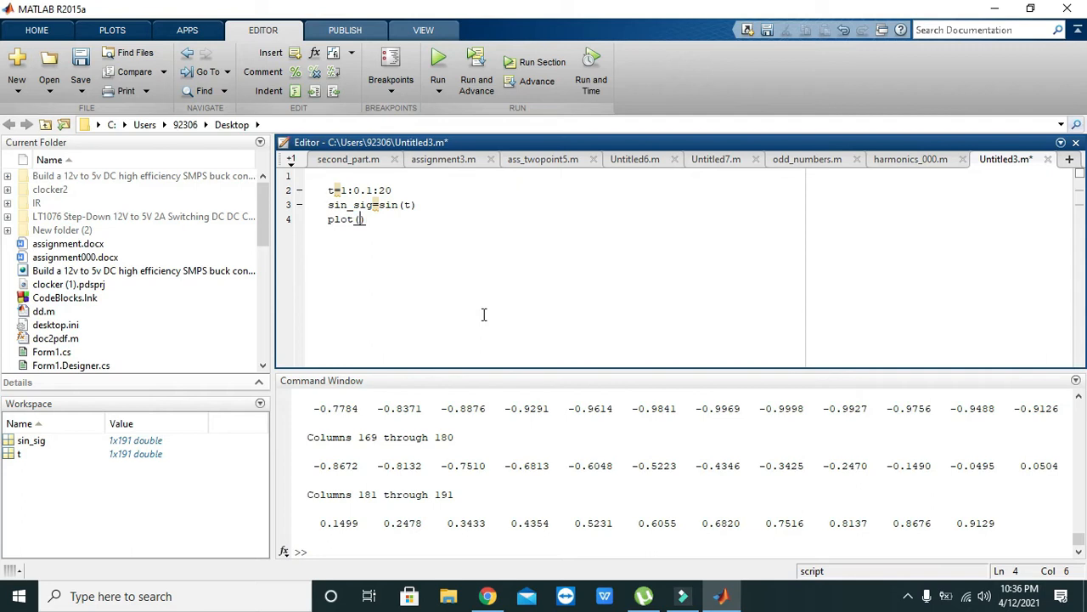
{"action": "type", "text": "sin_sig"}
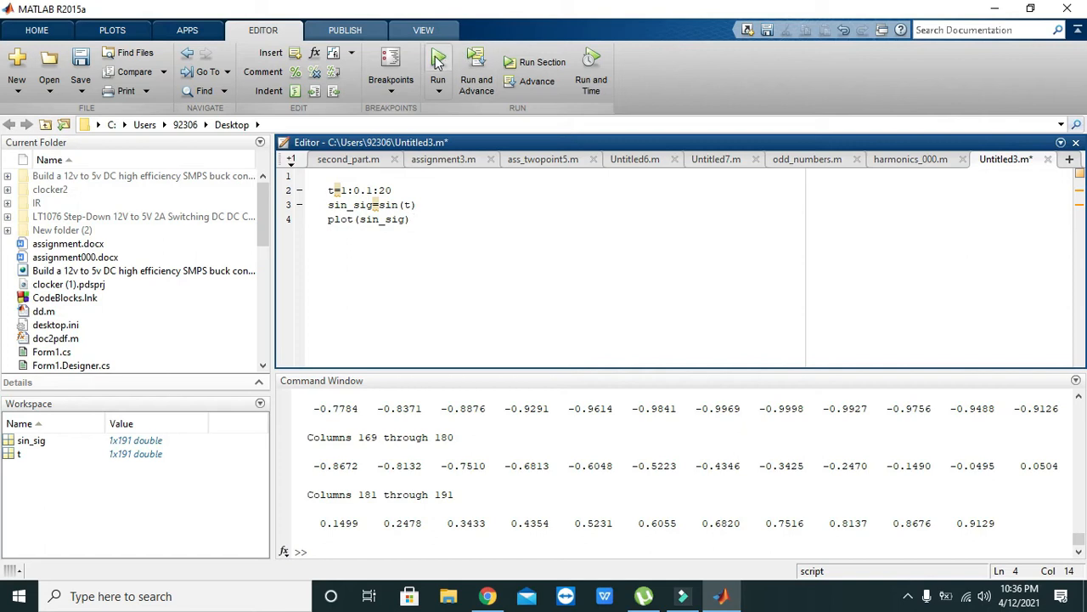
{"action": "left_click", "coordinate": [439, 68]}
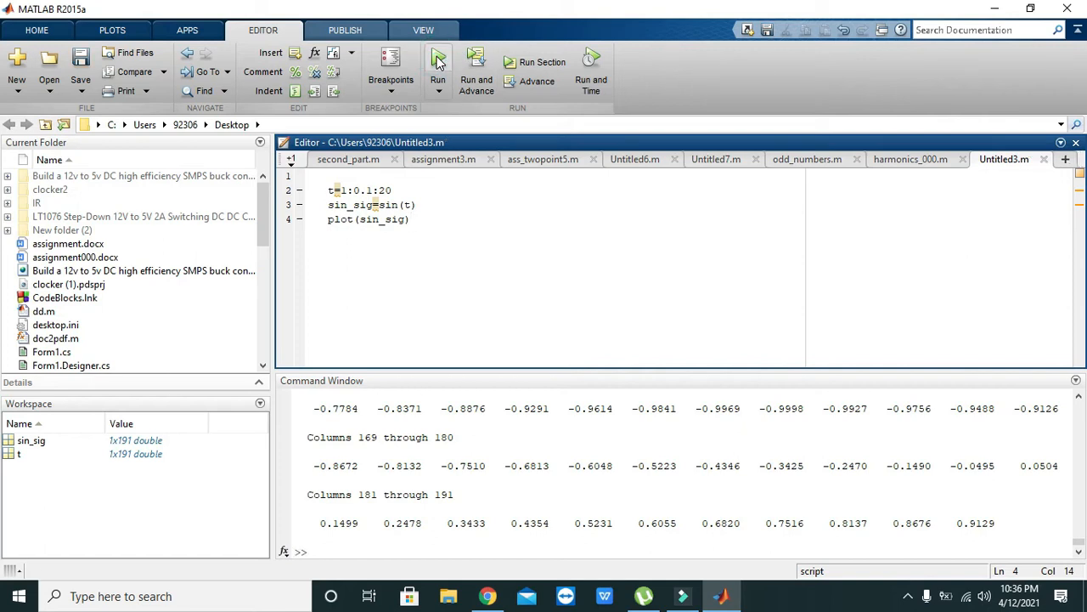
{"action": "left_click", "coordinate": [438, 72]}
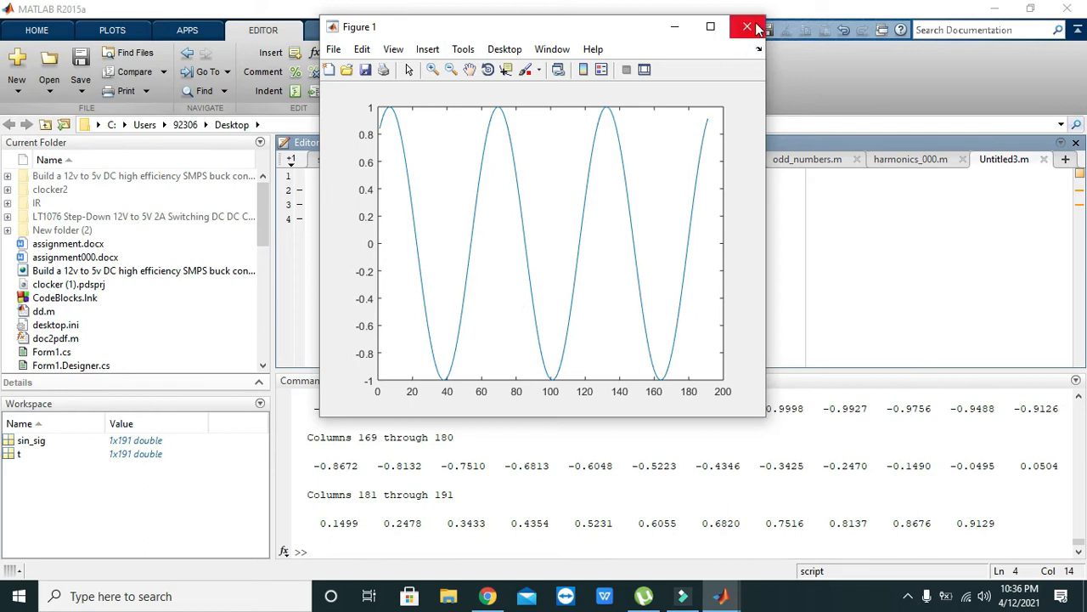
{"action": "left_click", "coordinate": [746, 27]}
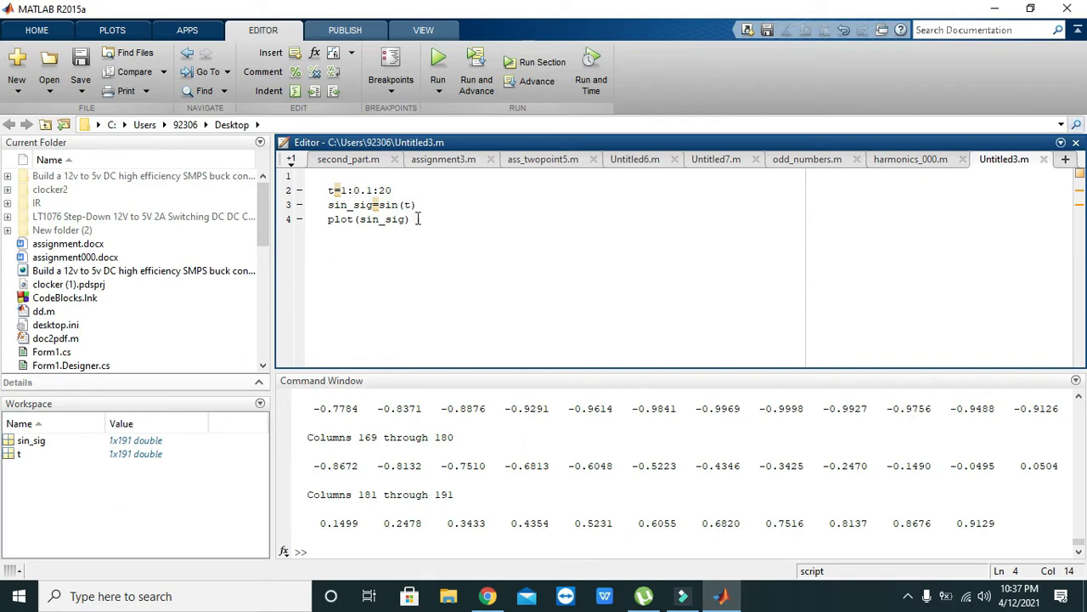
- Define square_wav=sin_sig+sin(3*t)/3 and run the script to compute it
{"action": "key", "text": "enter"}
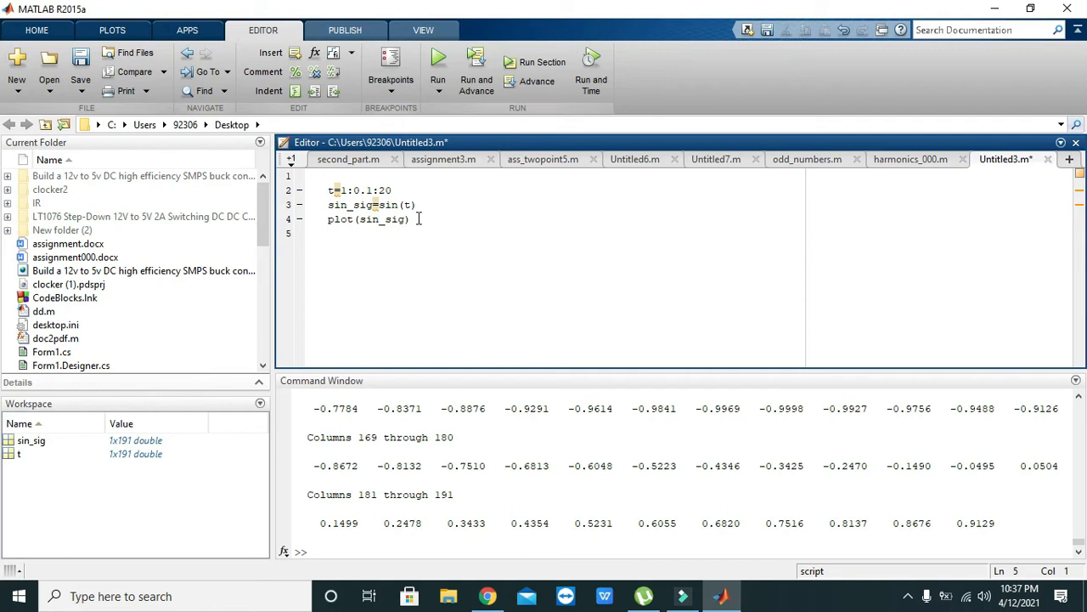
{"action": "type", "text": "si"}
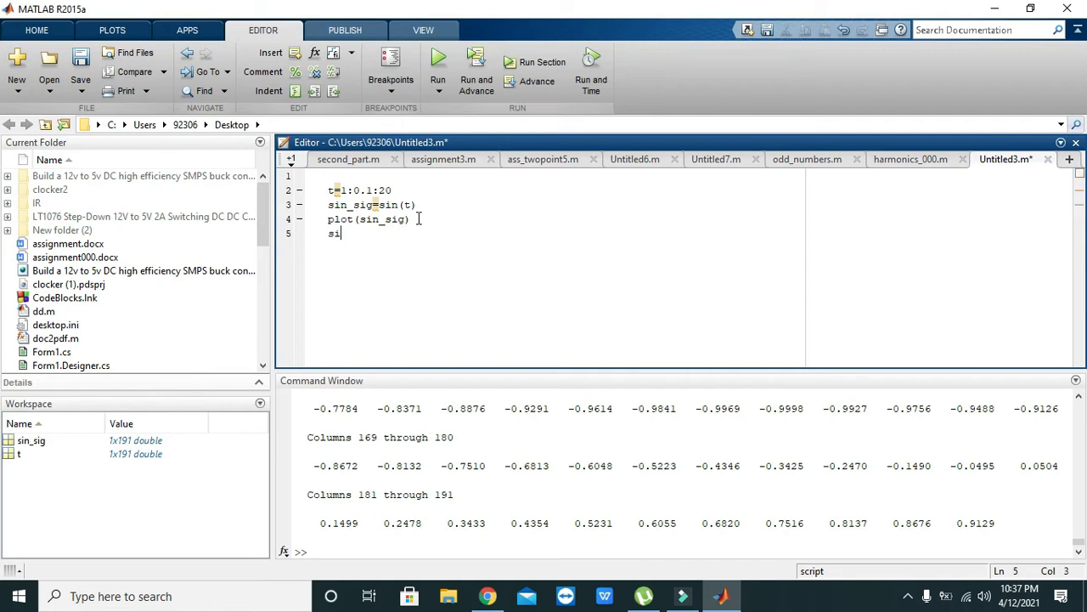
{"action": "key", "text": "Backspace"}
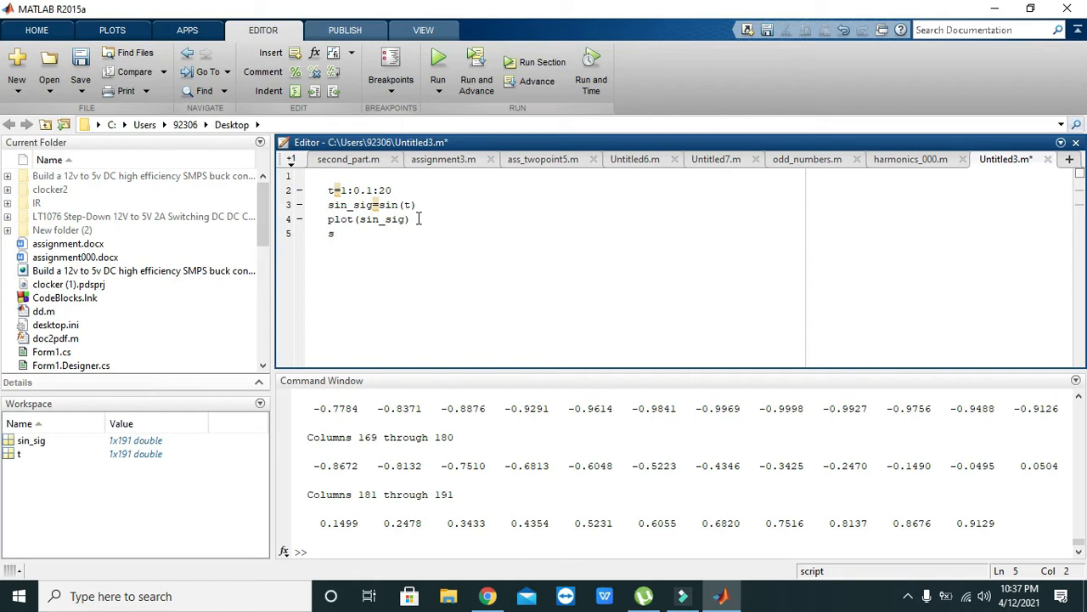
{"action": "type", "text": "quare"}
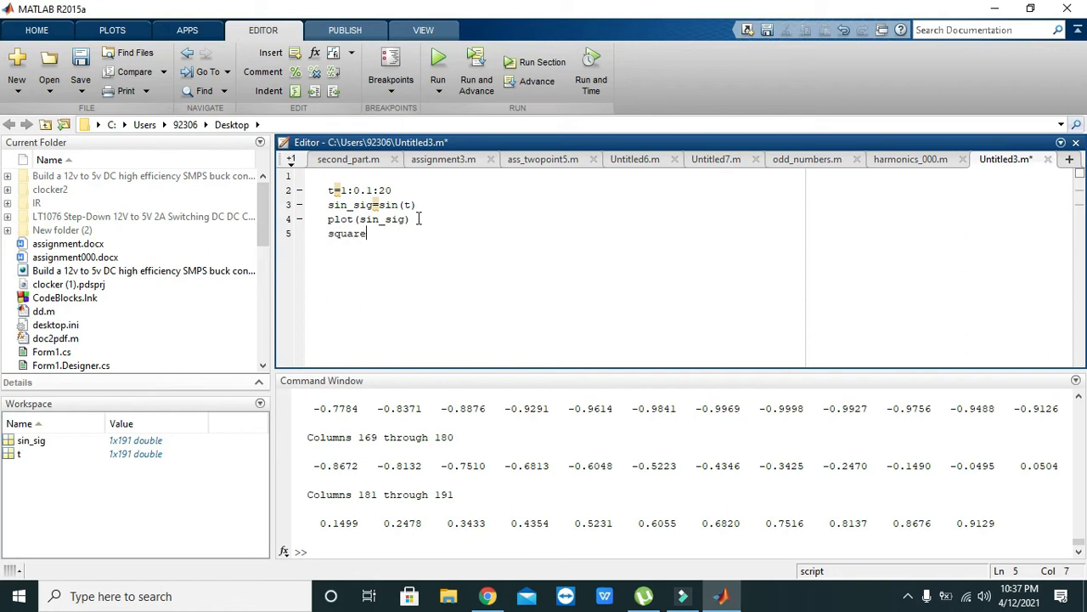
{"action": "type", "text": "_wav="}
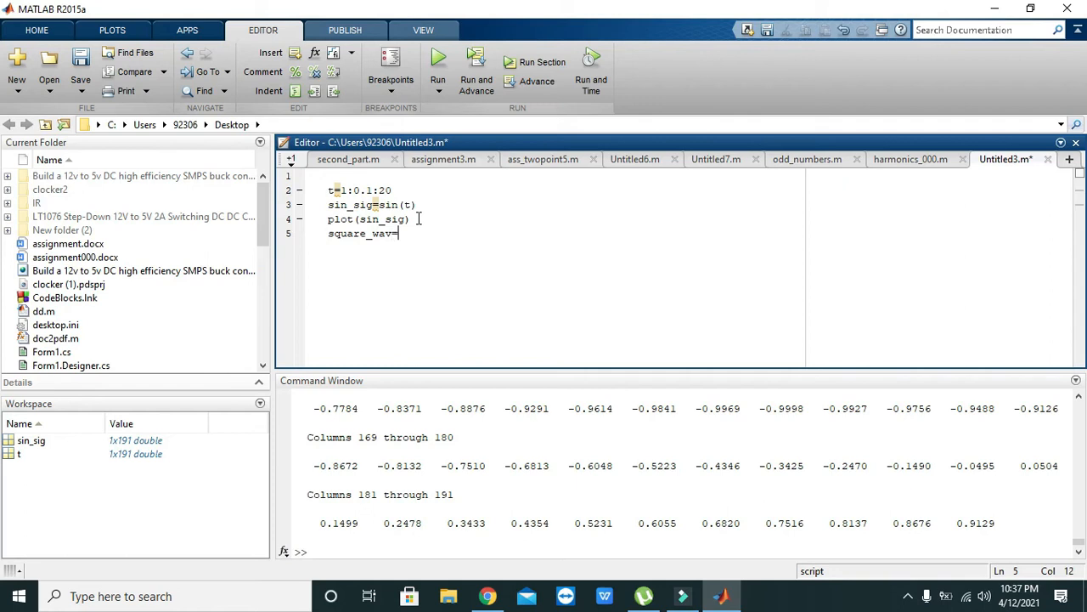
{"action": "type", "text": "sin"}
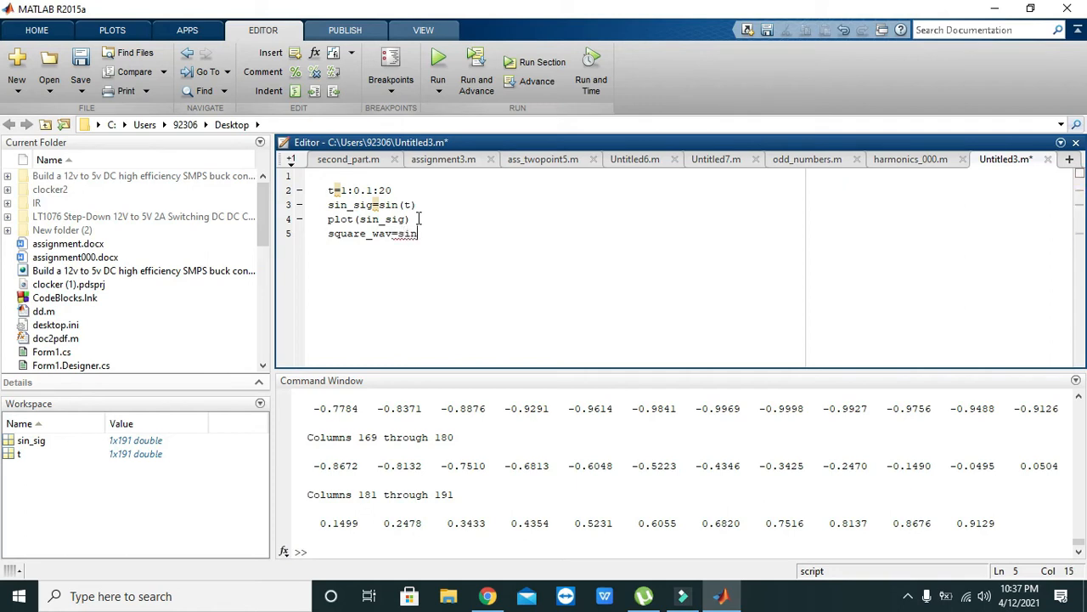
{"action": "type", "text": "_sig"}
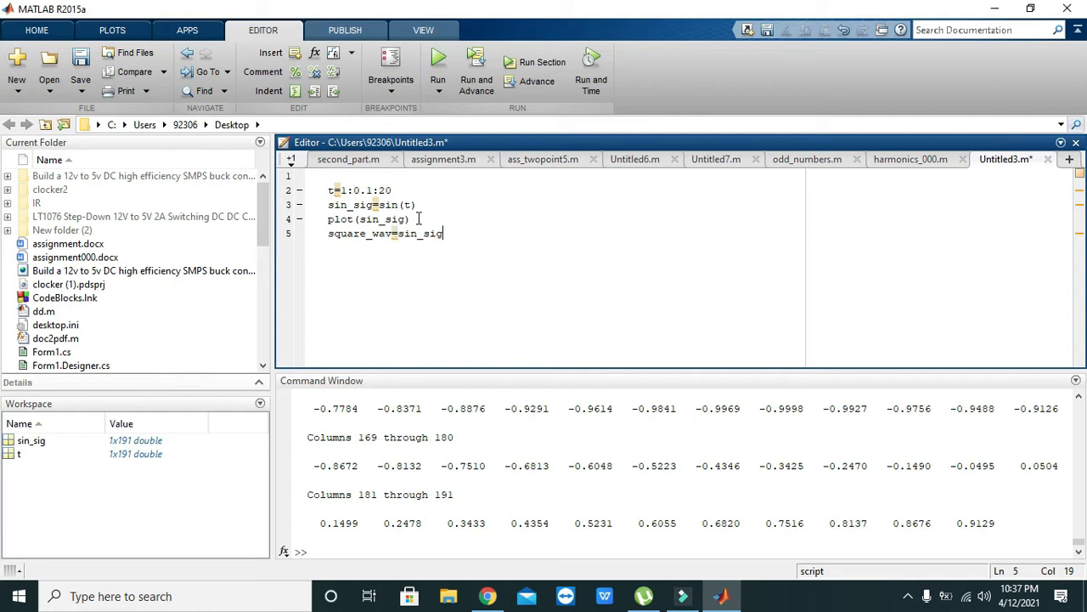
{"action": "type", "text": "+"}
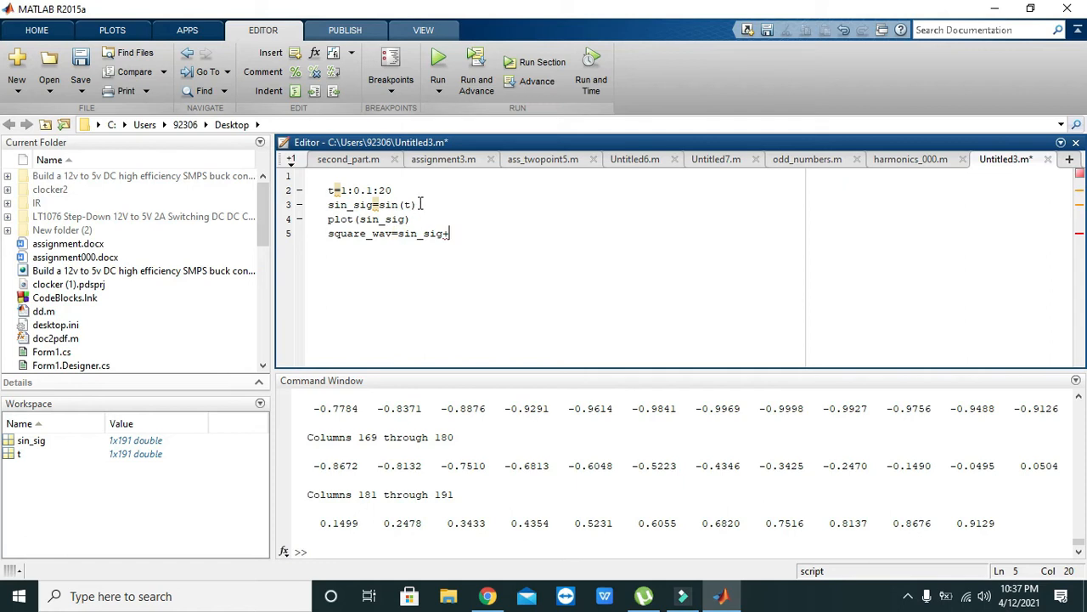
{"action": "double_click", "coordinate": [394, 204]}
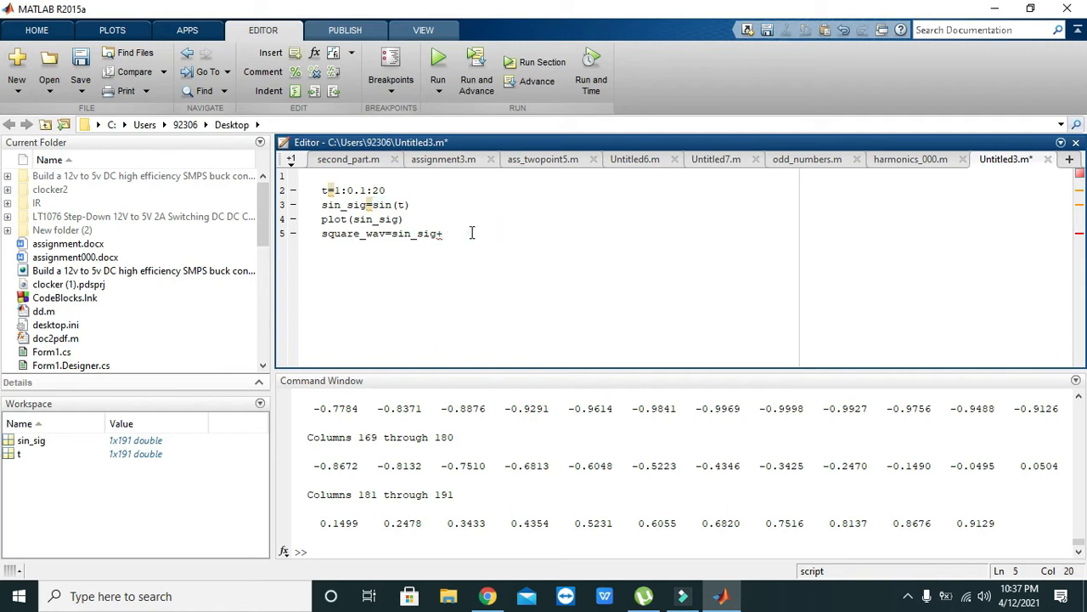
{"action": "type", "text": "sin(t)"}
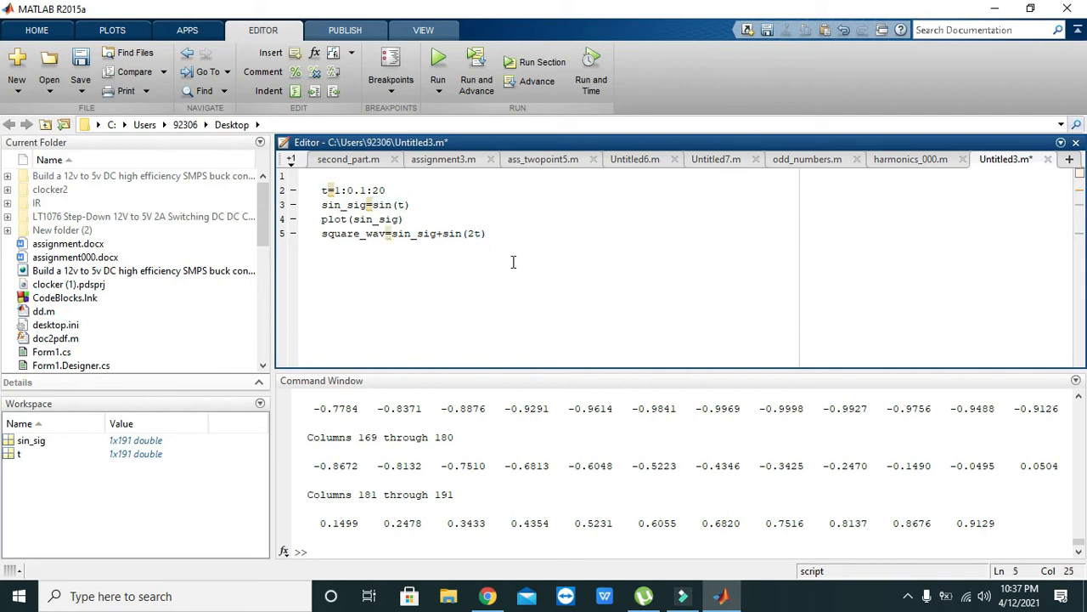
{"action": "type", "text": "3*t"}
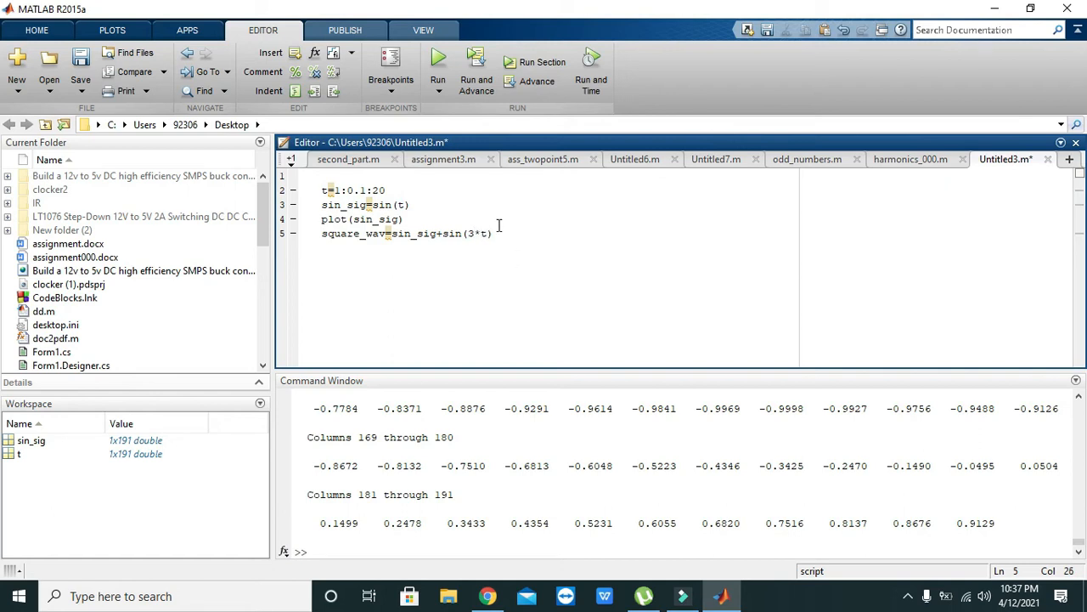
{"action": "type", "text": "/3"}
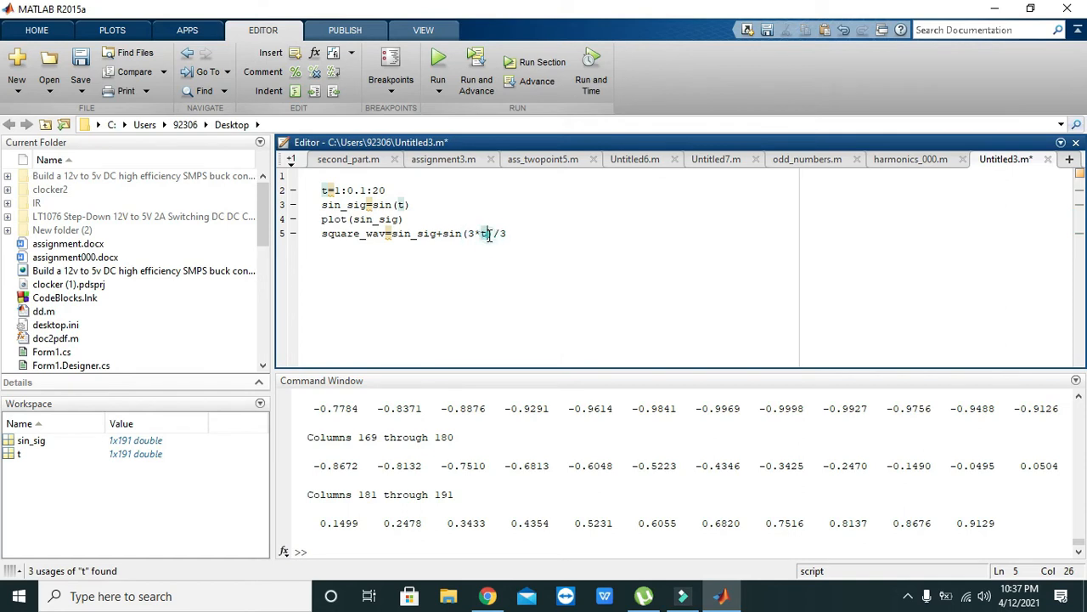
{"action": "double_click", "coordinate": [477, 233]}
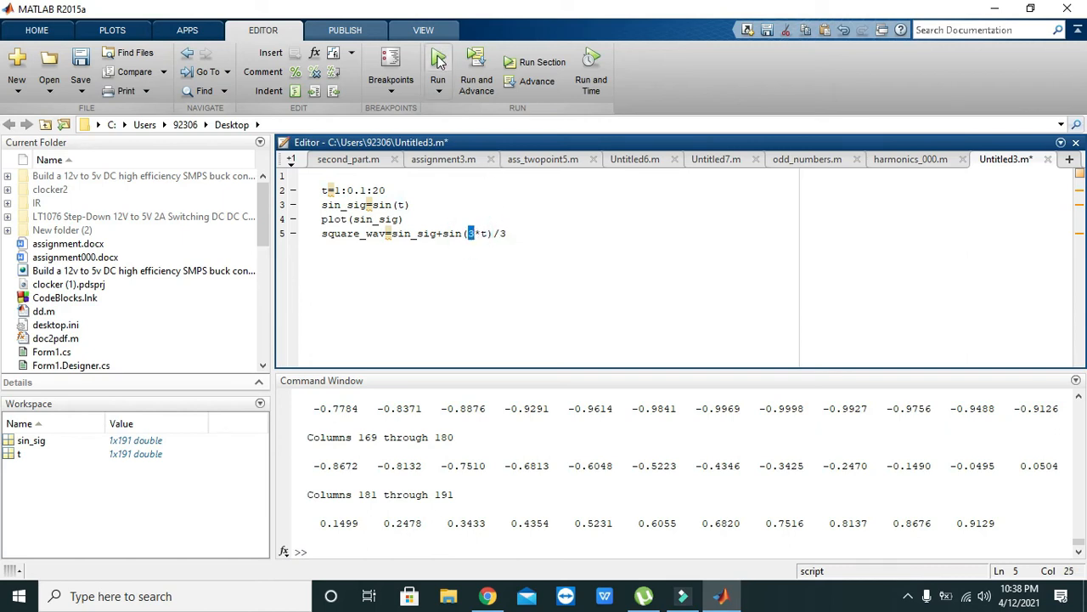
{"action": "left_click", "coordinate": [438, 65]}
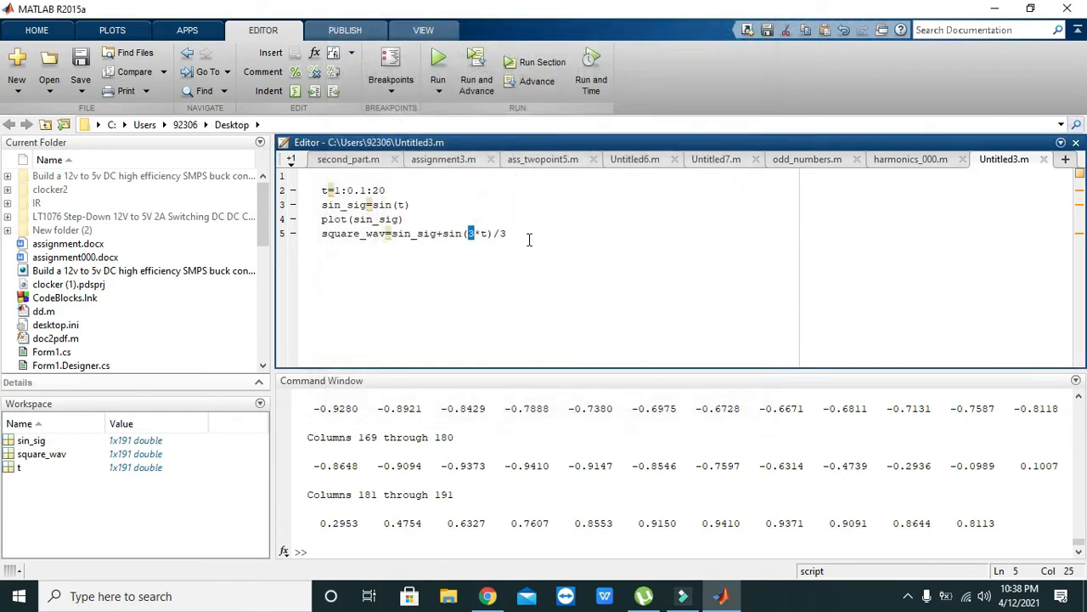
- Add plot(square_wav), run to view the summed-harmonic wave, and close Figure 1
{"action": "key", "text": "enter"}
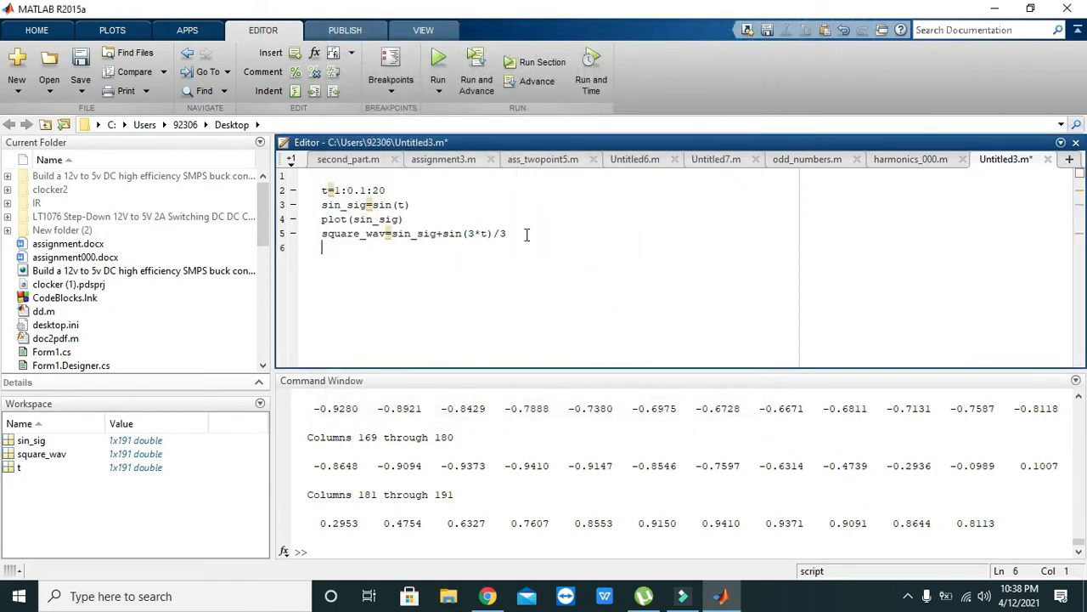
{"action": "type", "text": "plot"}
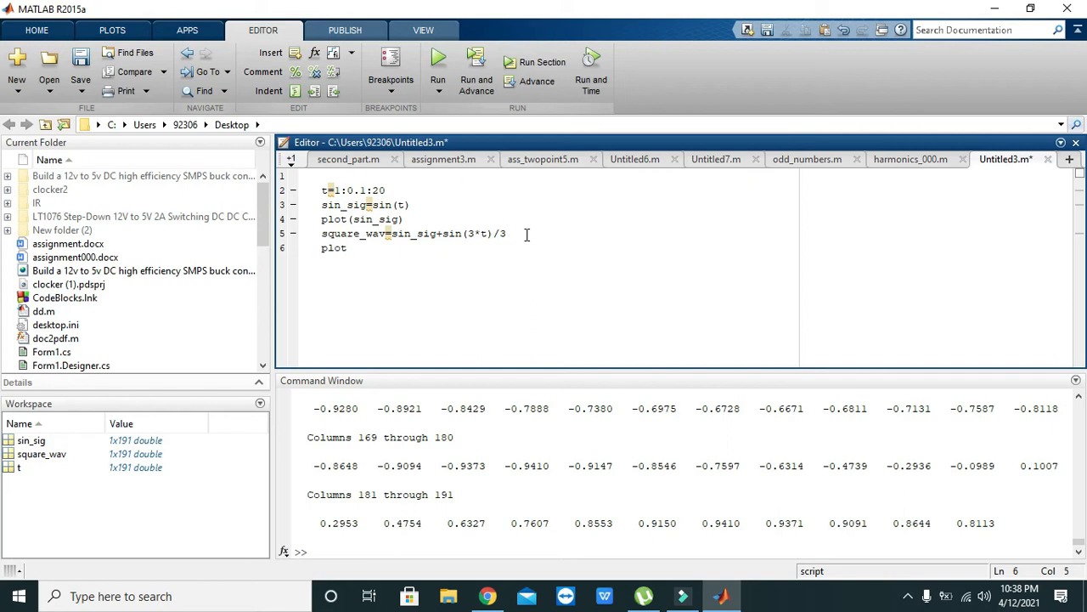
{"action": "type", "text": "()"}
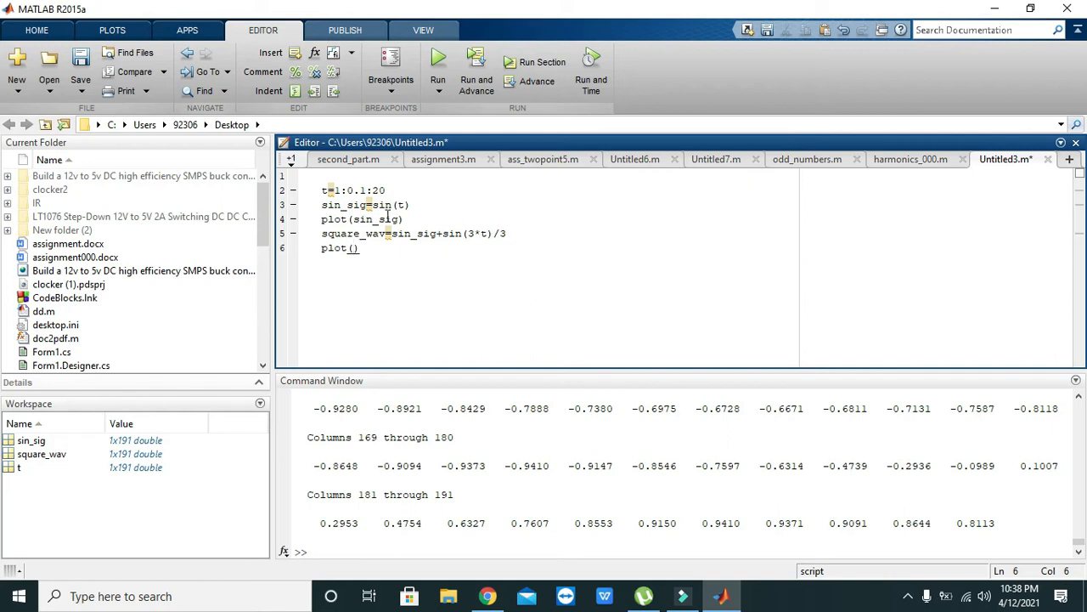
{"action": "double_click", "coordinate": [354, 233]}
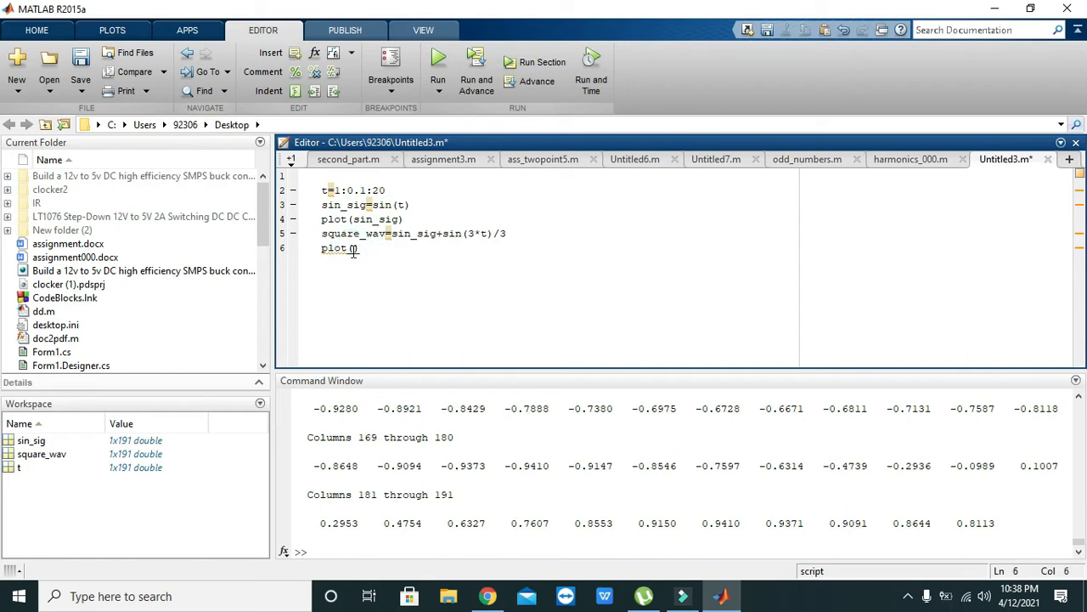
{"action": "type", "text": "square_wav)"}
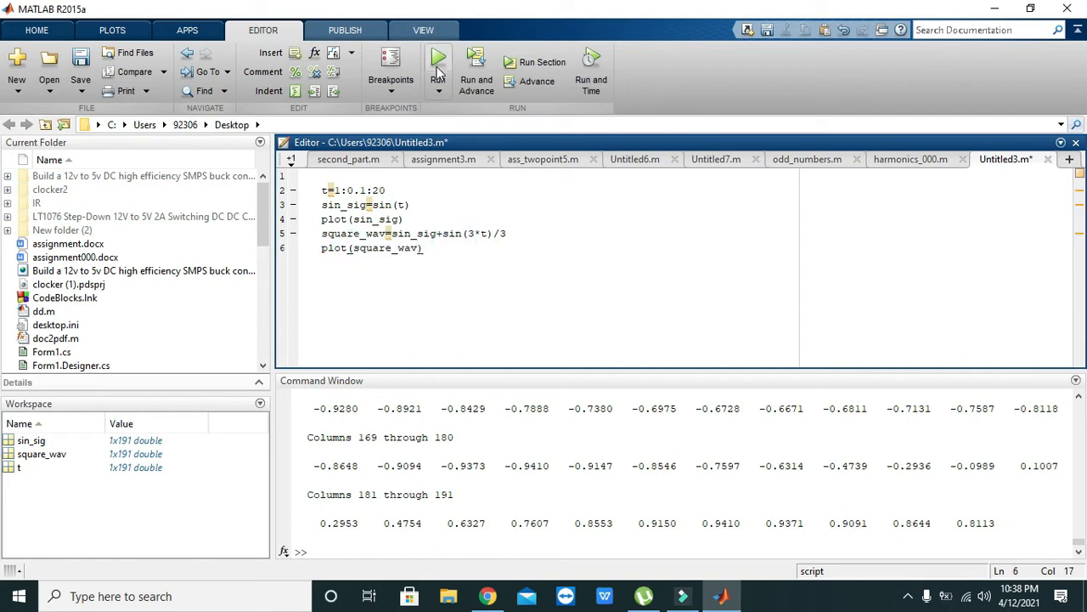
{"action": "left_click", "coordinate": [438, 58]}
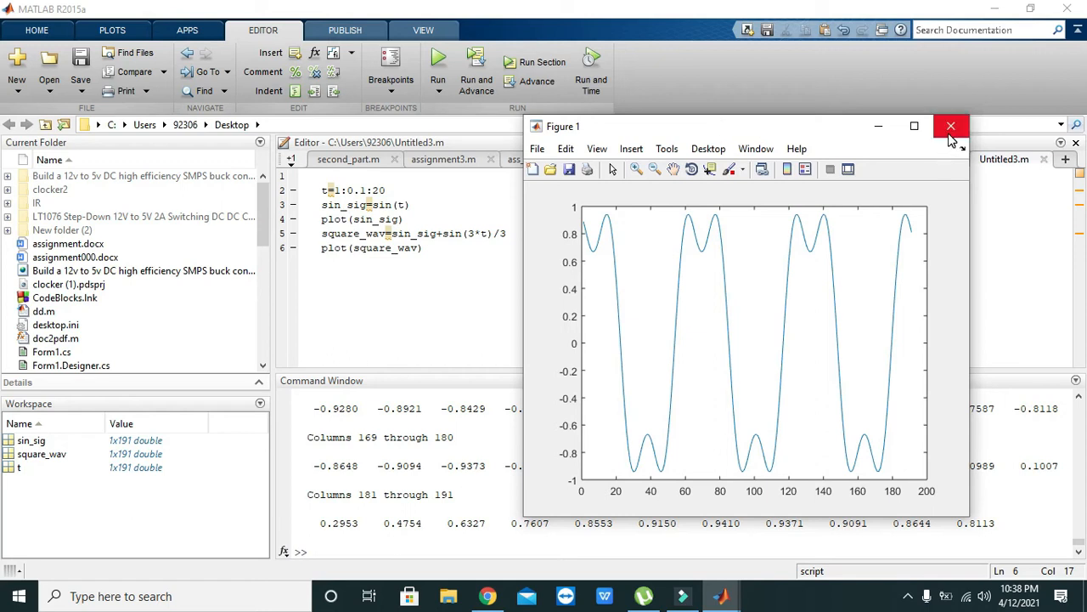
{"action": "left_click", "coordinate": [951, 125]}
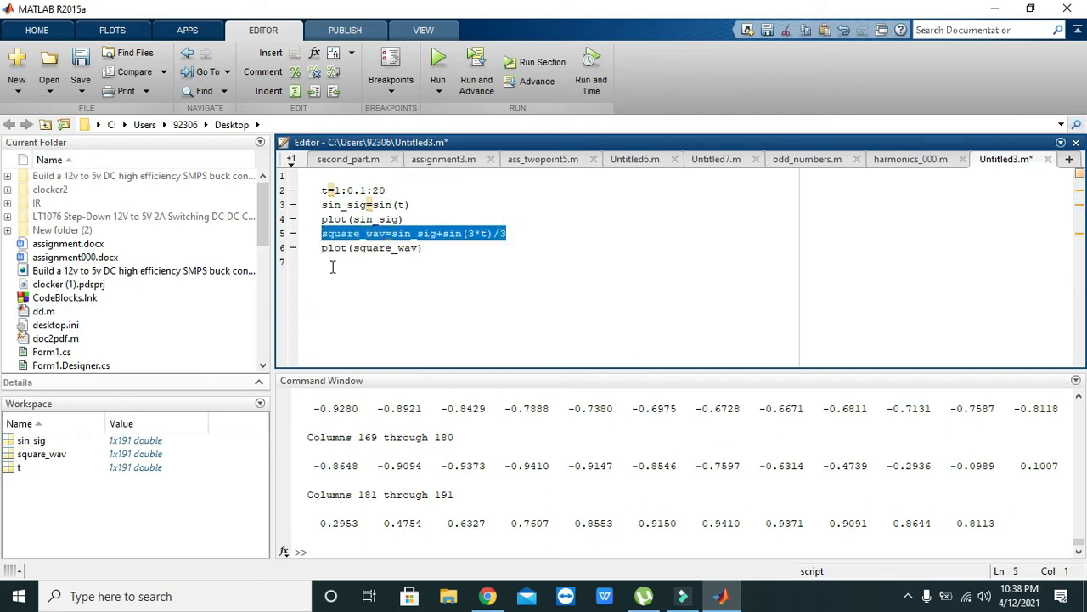
- Add a fifth-harmonic square_wav line with sin(5*t)/5 and its plot(square_wav) call
{"action": "type", "text": "square_wav=sin_sig+sin(3*t)/3"}
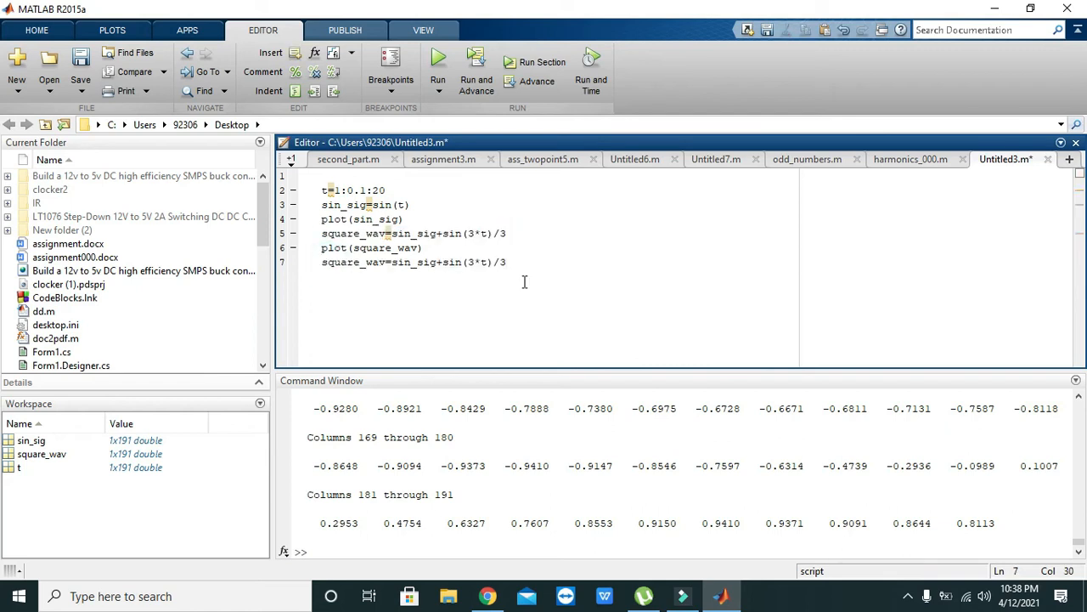
{"action": "double_click", "coordinate": [473, 262]}
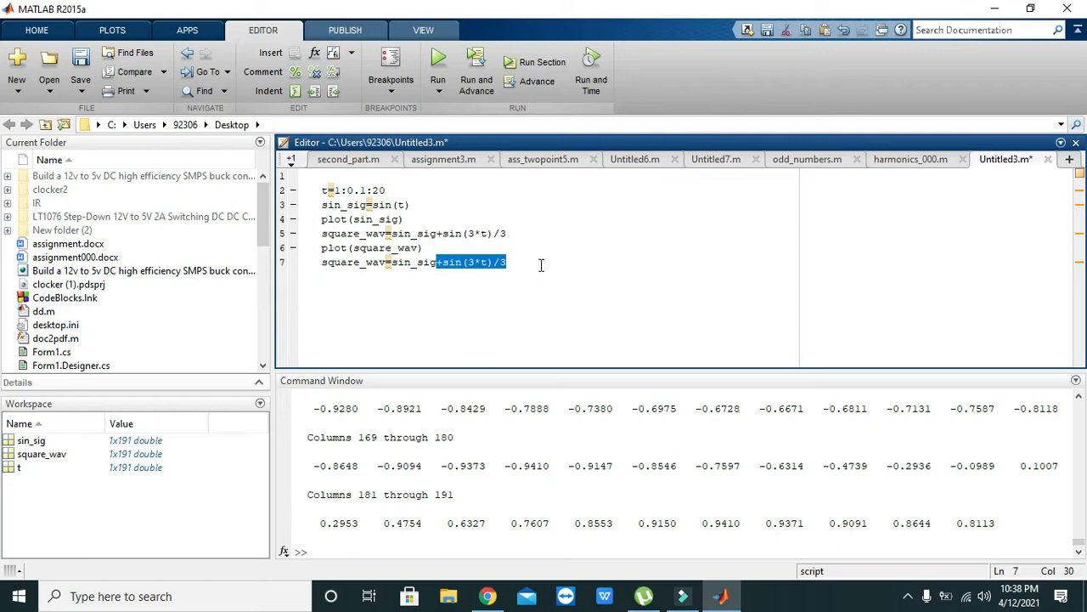
{"action": "type", "text": "+sin(3*t)/3"}
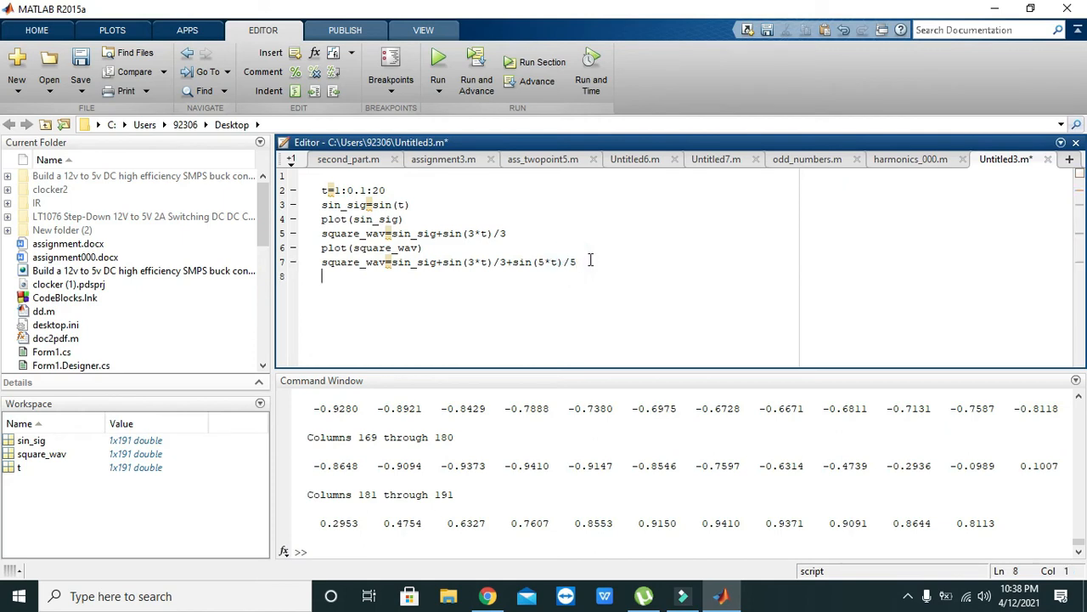
{"action": "type", "text": "plot"}
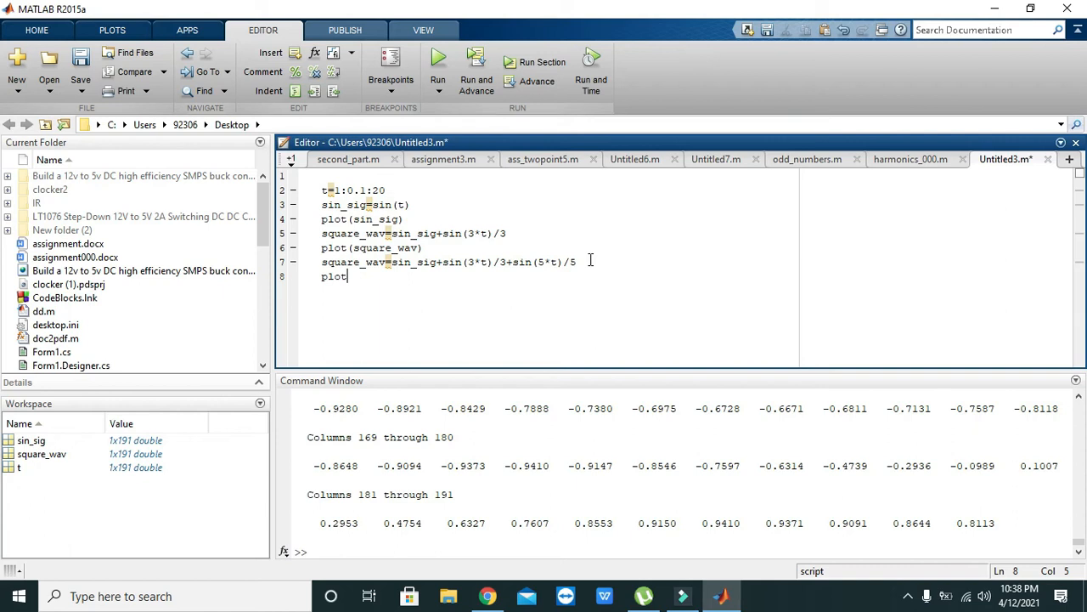
{"action": "type", "text": "()"}
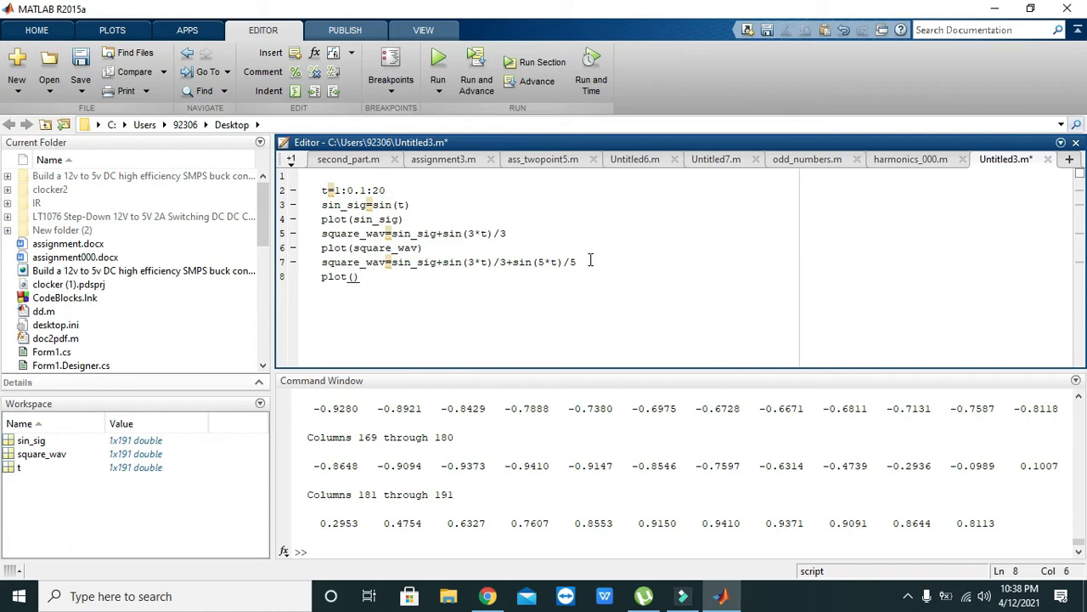
{"action": "type", "text": "square_"}
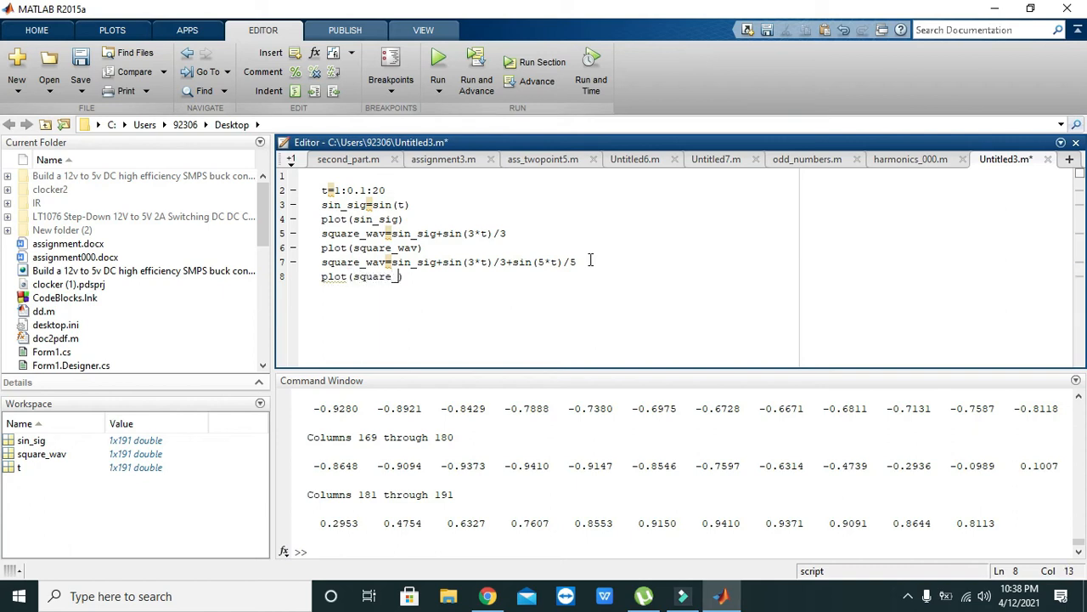
{"action": "type", "text": "wav"}
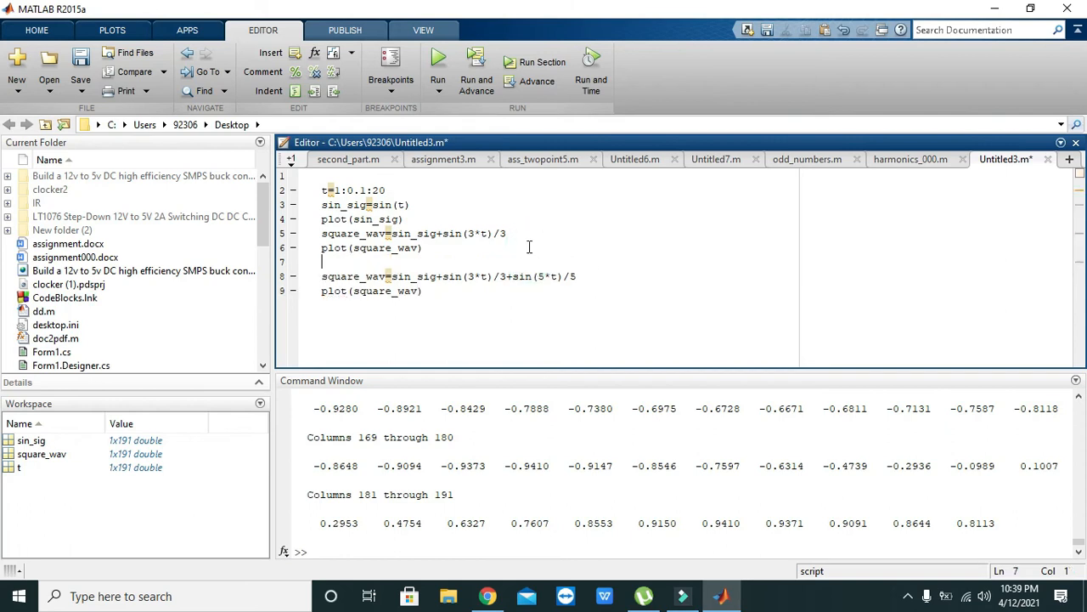
- Insert pause(1) between the two plot calls
{"action": "type", "text": "pause"}
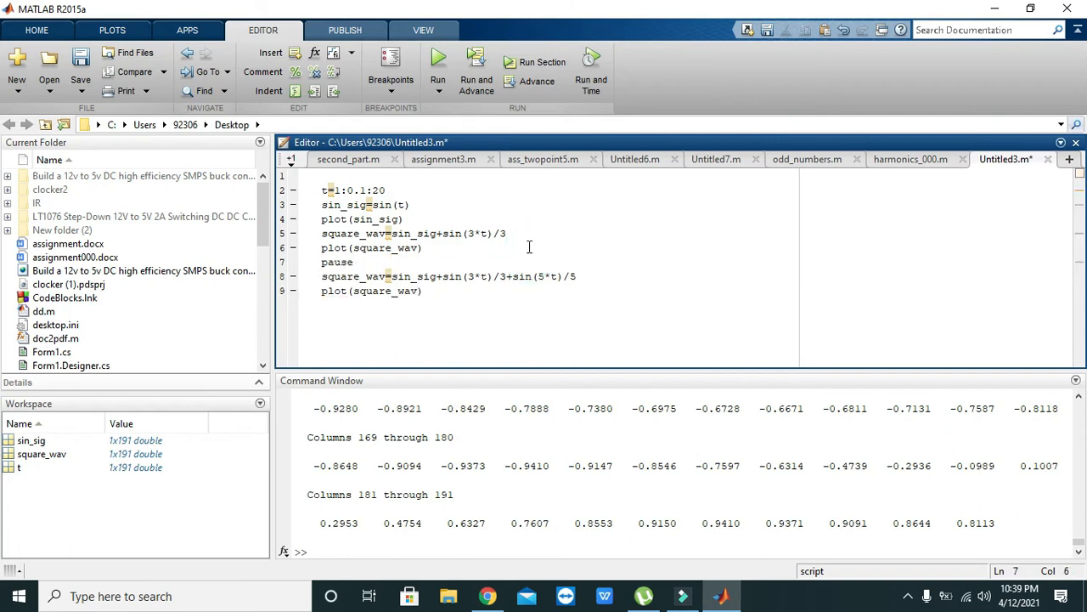
{"action": "type", "text": "(1)"}
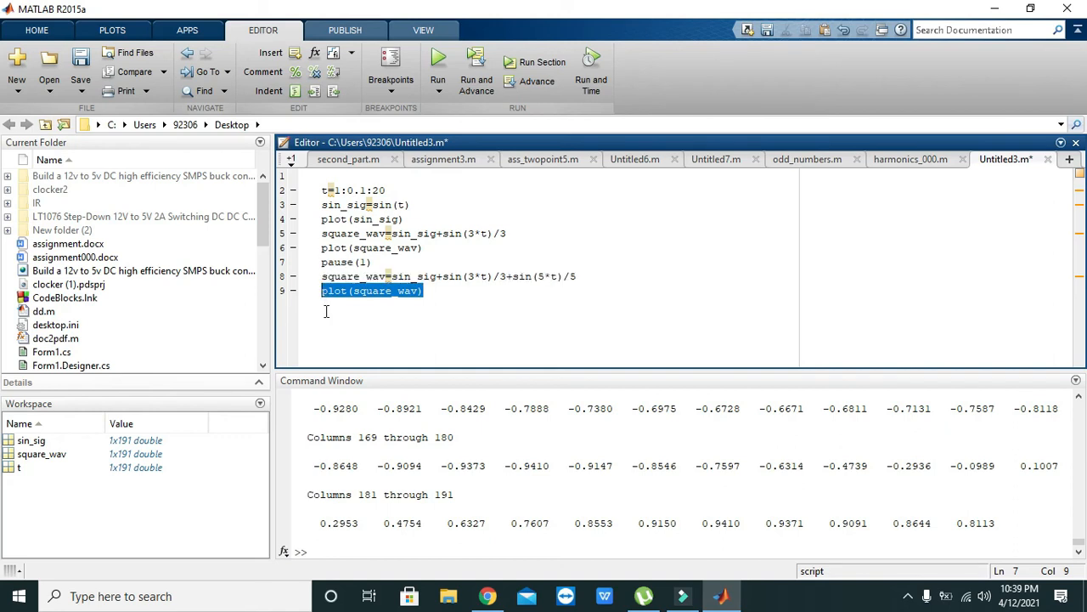
{"action": "left_click", "coordinate": [327, 290]}
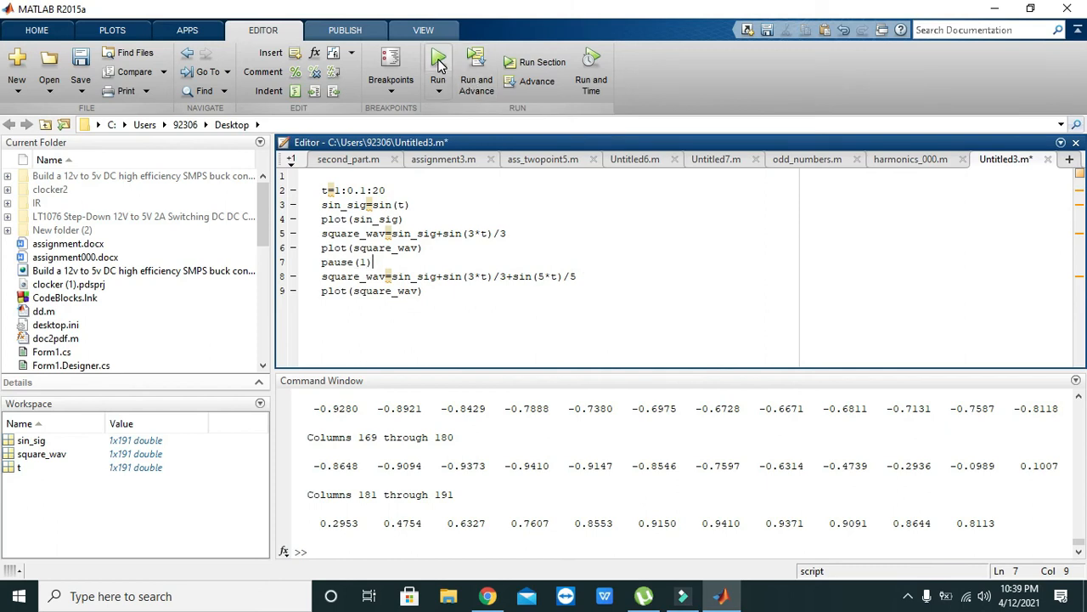
{"action": "left_click", "coordinate": [439, 65]}
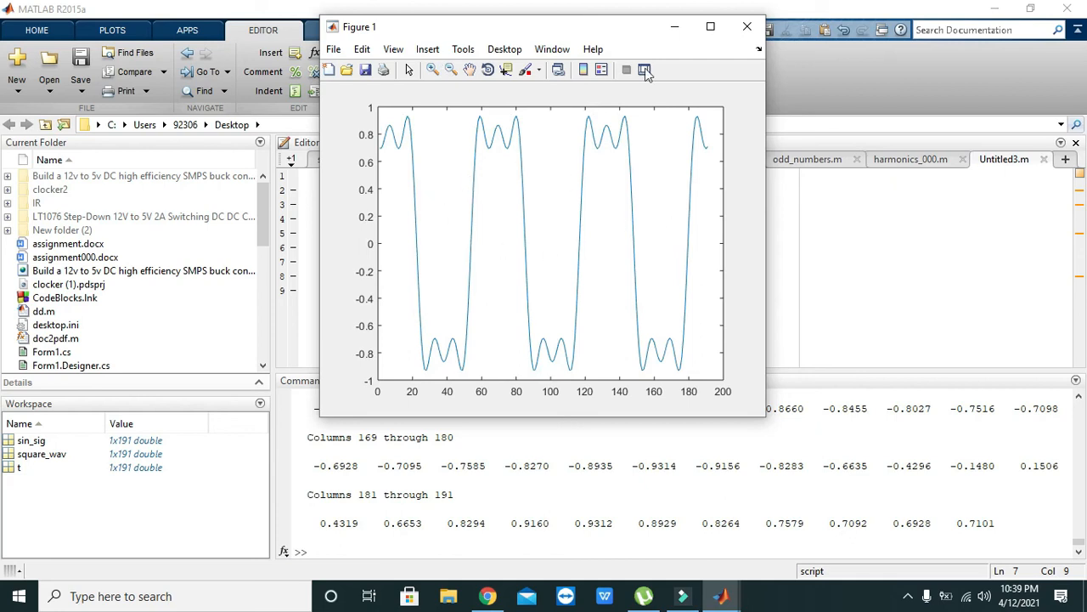
{"action": "mouse_move", "coordinate": [748, 28]}
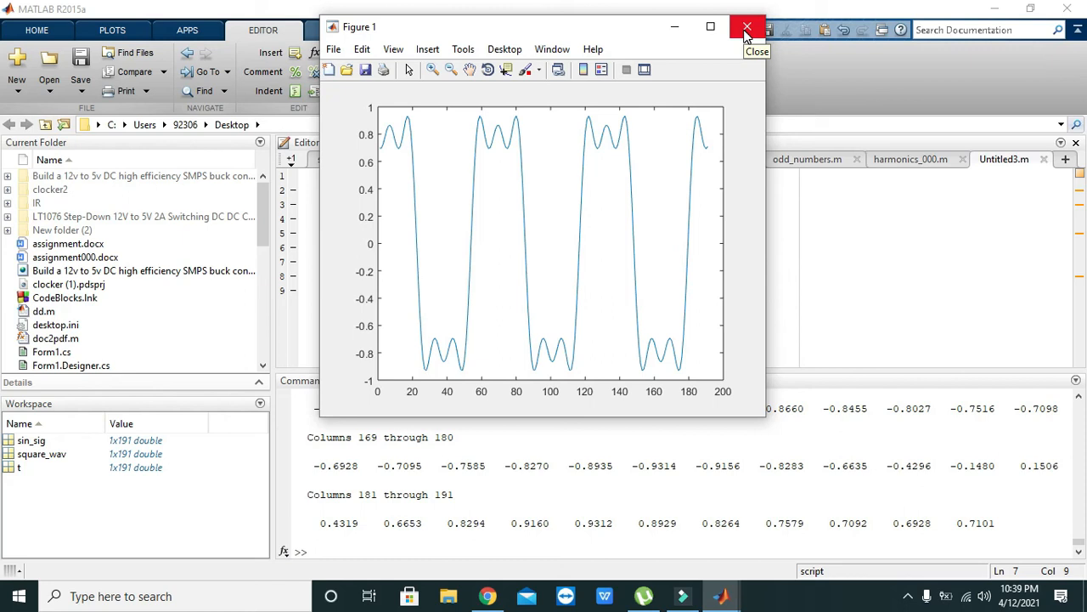
{"action": "left_click", "coordinate": [746, 27]}
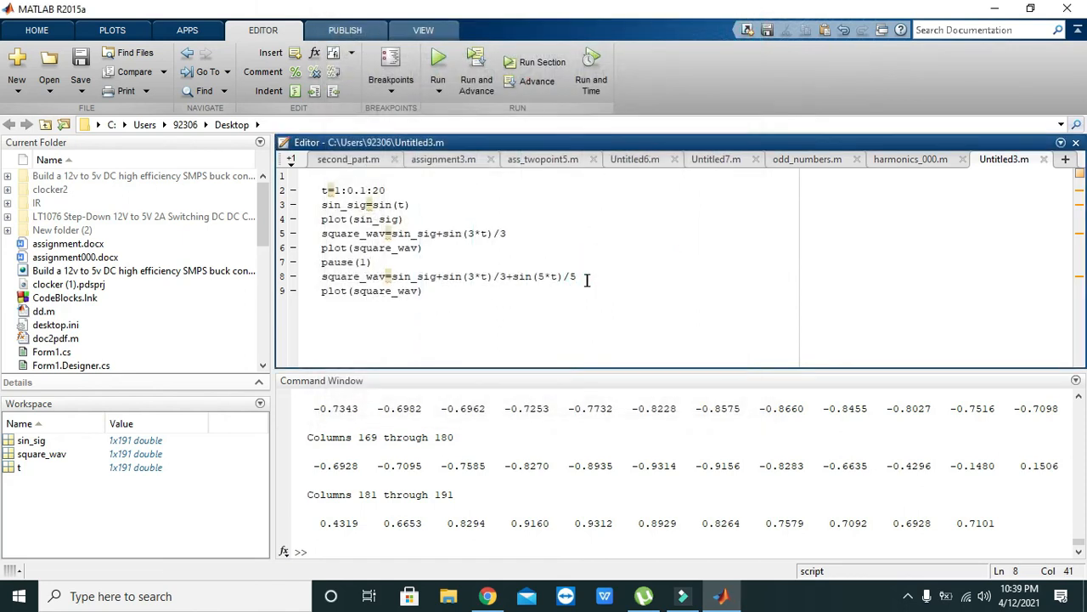
- Append +sin(7*t)/7 to the second square_wav line and rerun the script
{"action": "left_click_drag", "start_coordinate": [506, 276], "coordinate": [576, 275]}
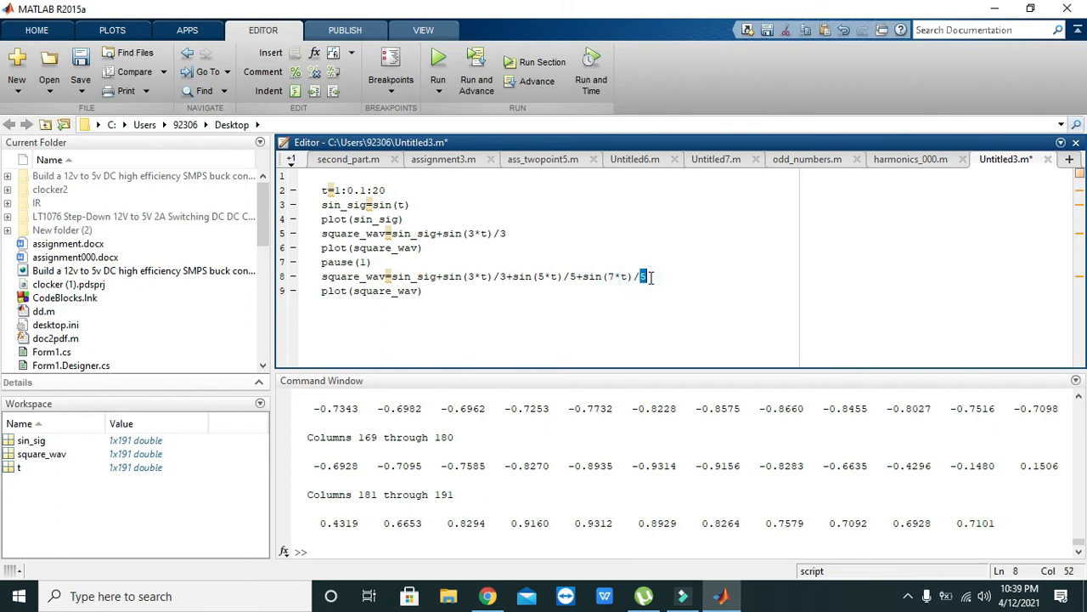
{"action": "left_click", "coordinate": [439, 61]}
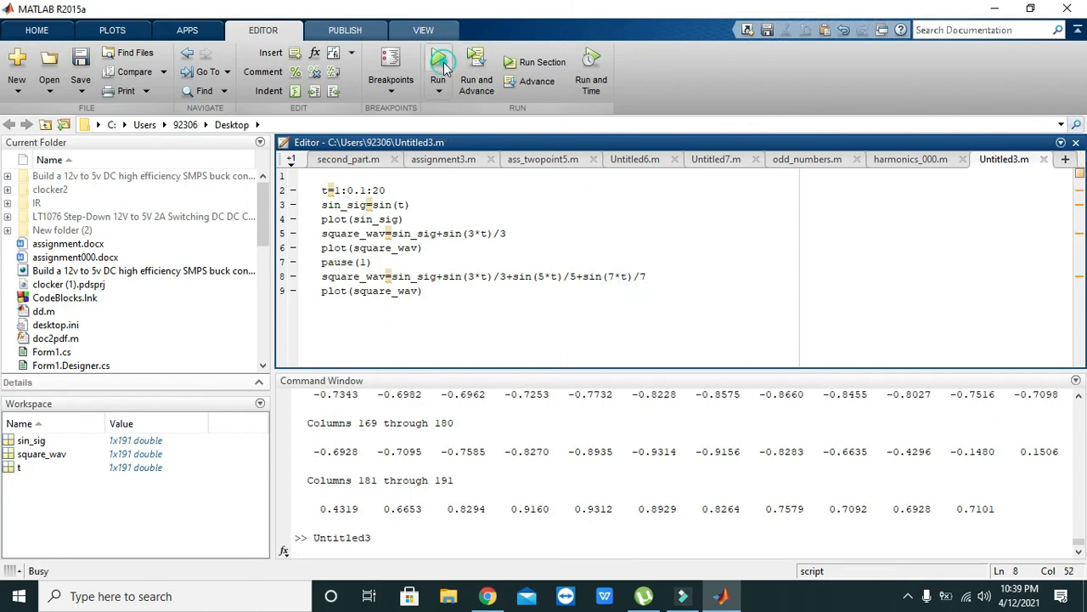
{"action": "left_click", "coordinate": [439, 61]}
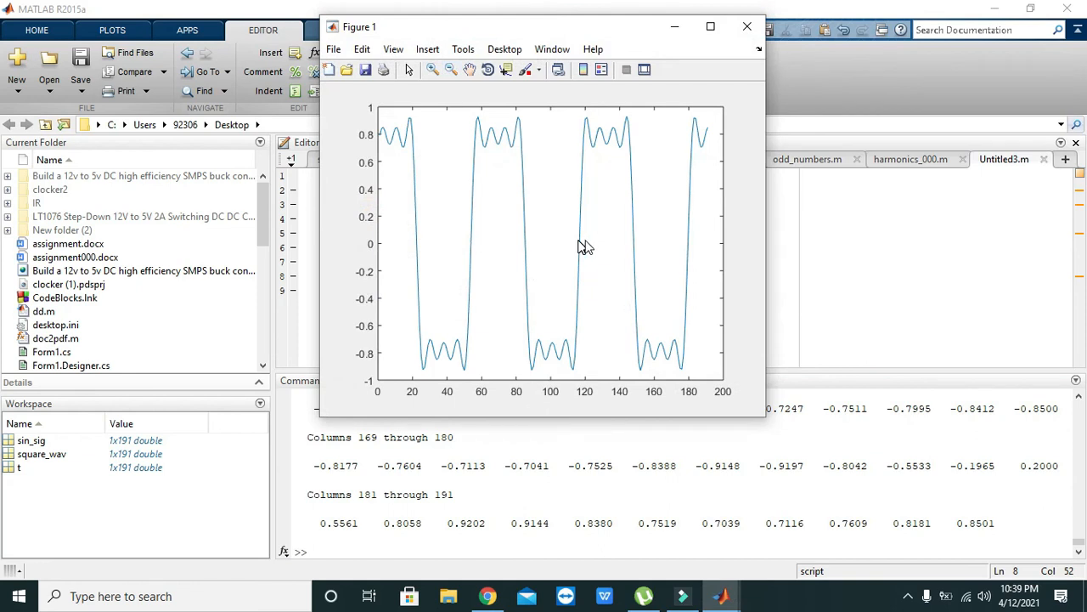
{"action": "mouse_move", "coordinate": [465, 229]}
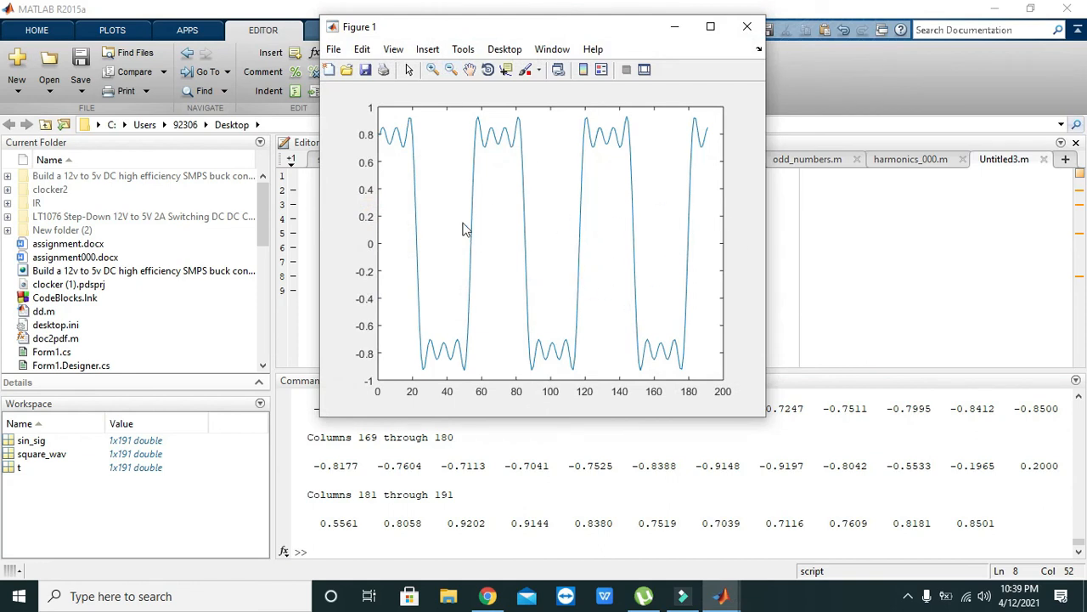
{"action": "mouse_move", "coordinate": [496, 195]}
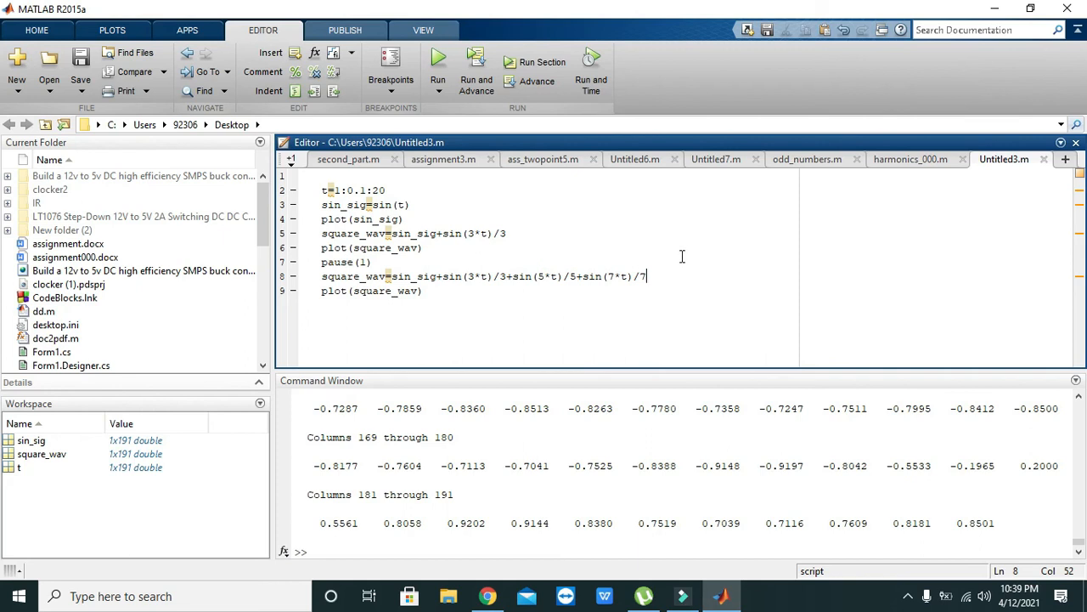
- Append +sin(9*t)/9 to the second square_wav line and rerun the script
{"action": "type", "text": "+sin("}
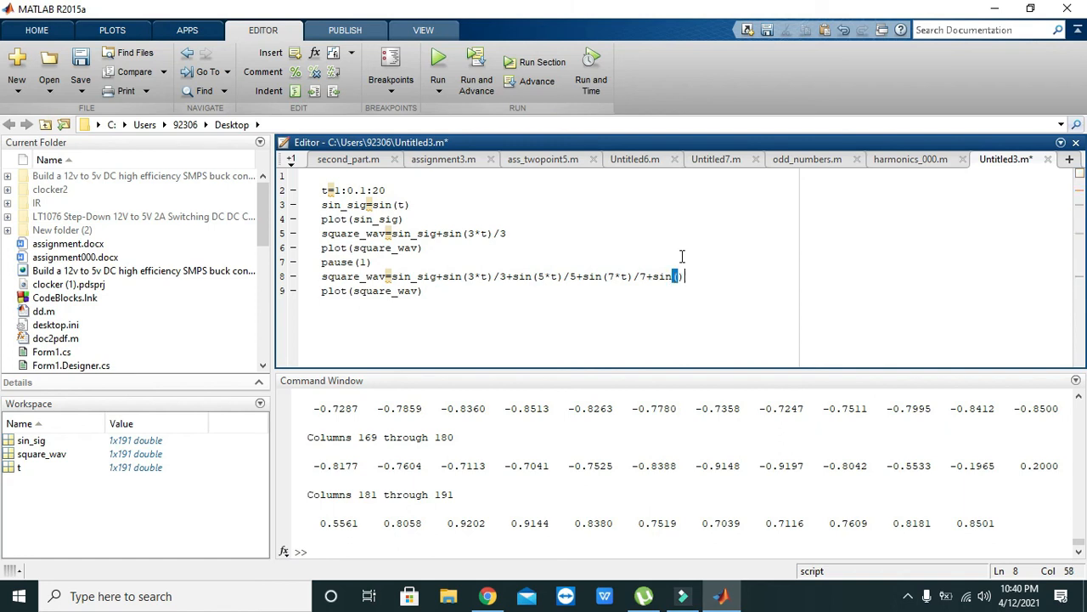
{"action": "type", "text": "8*t"}
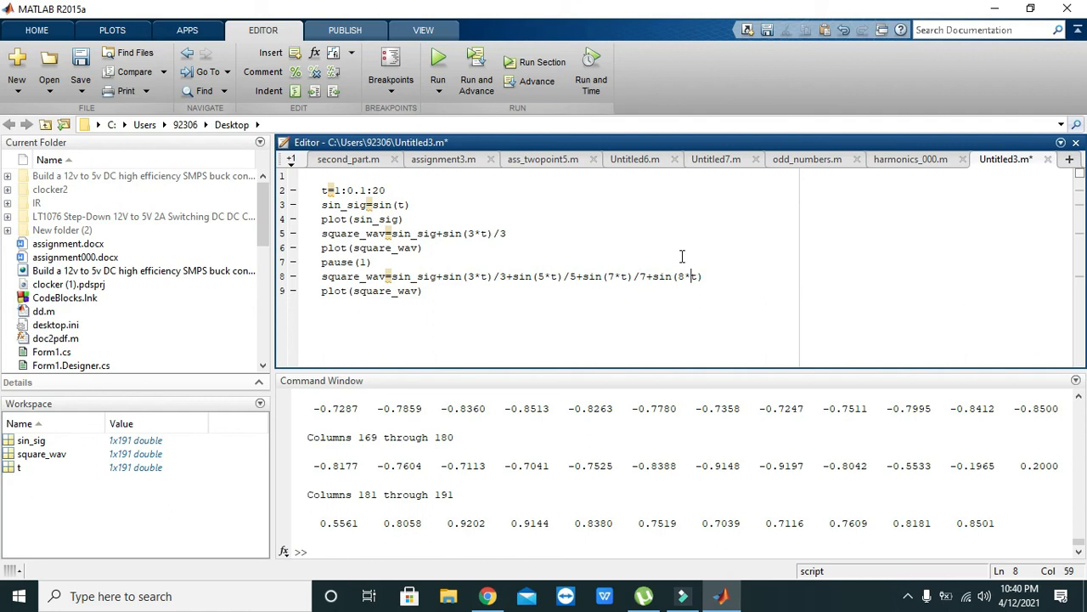
{"action": "type", "text": "9"}
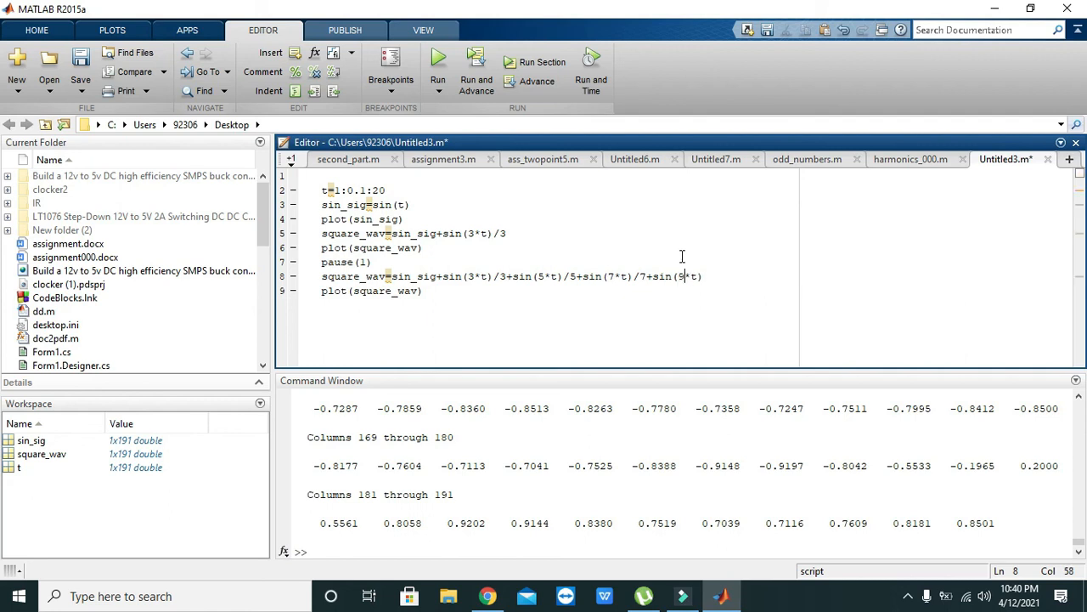
{"action": "type", "text": "/"}
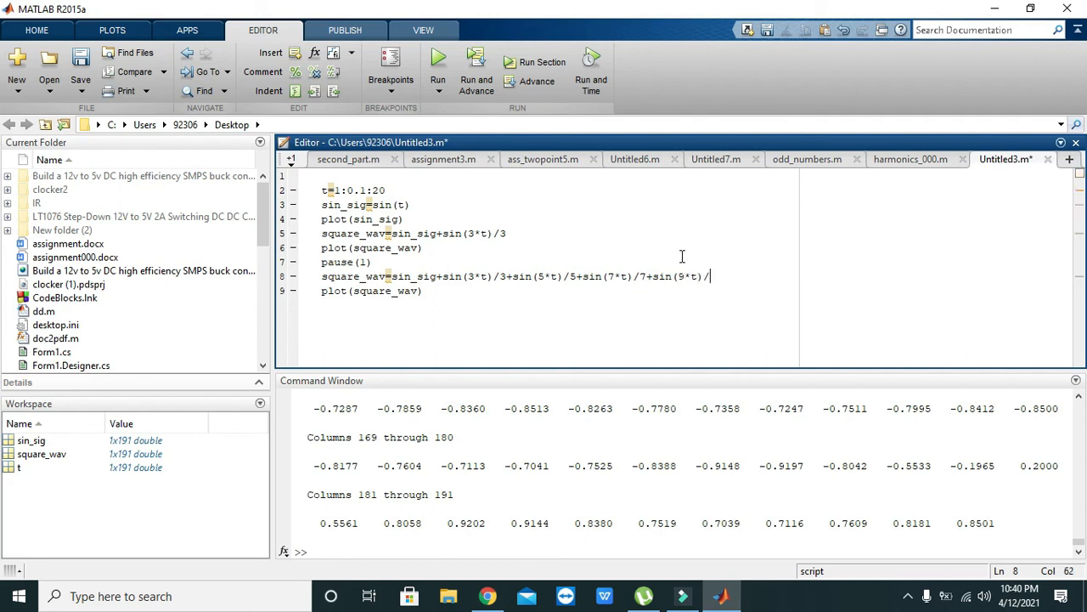
{"action": "type", "text": "9"}
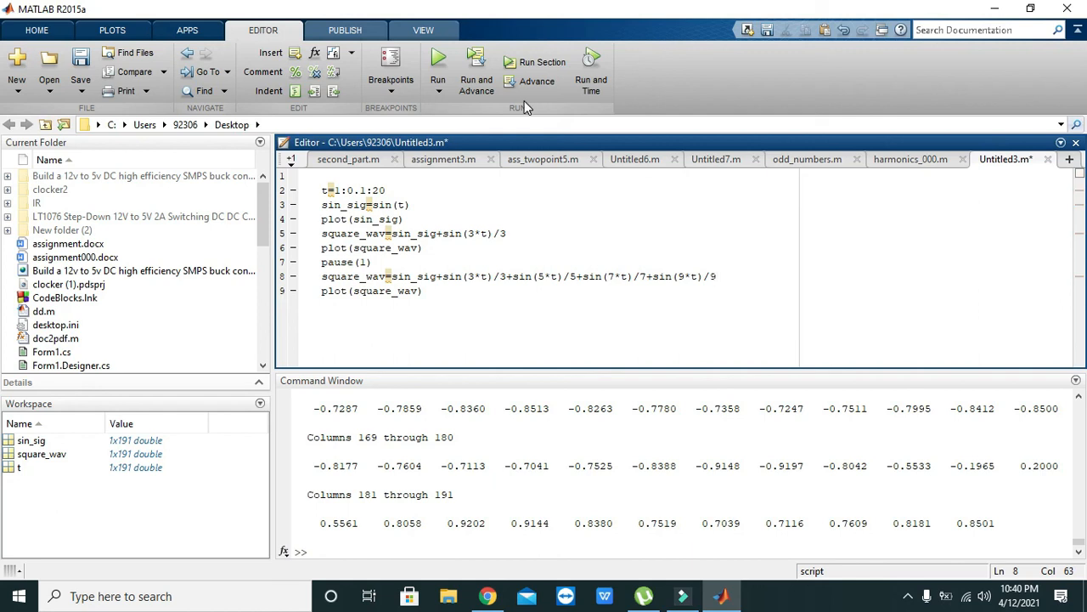
{"action": "left_click", "coordinate": [438, 61]}
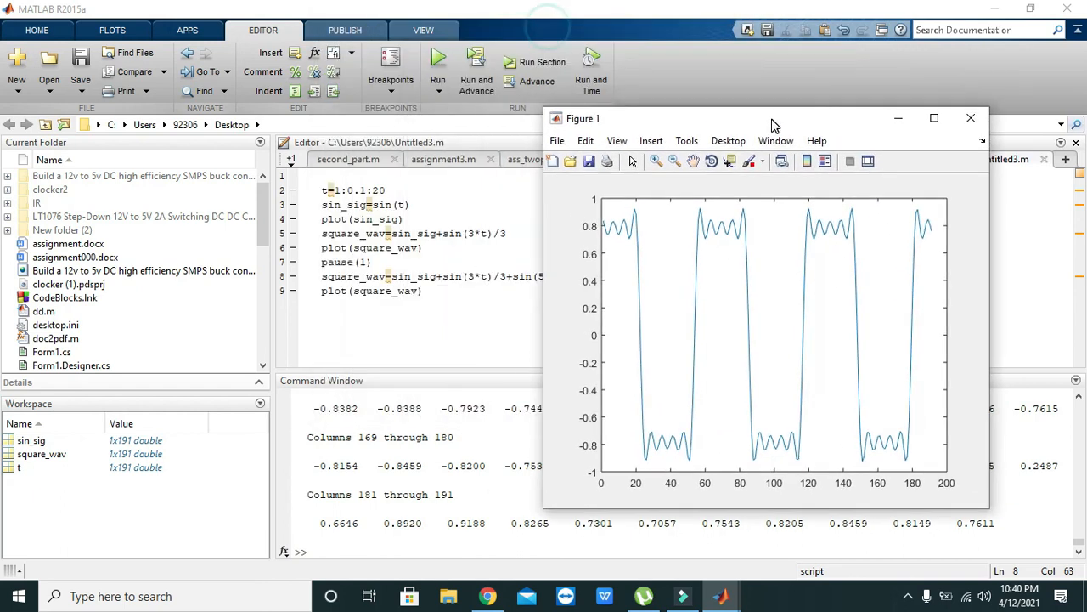
- Drag the Figure 1 window to the right, beside the script
{"action": "left_click_drag", "start_coordinate": [773, 119], "coordinate": [797, 88]}
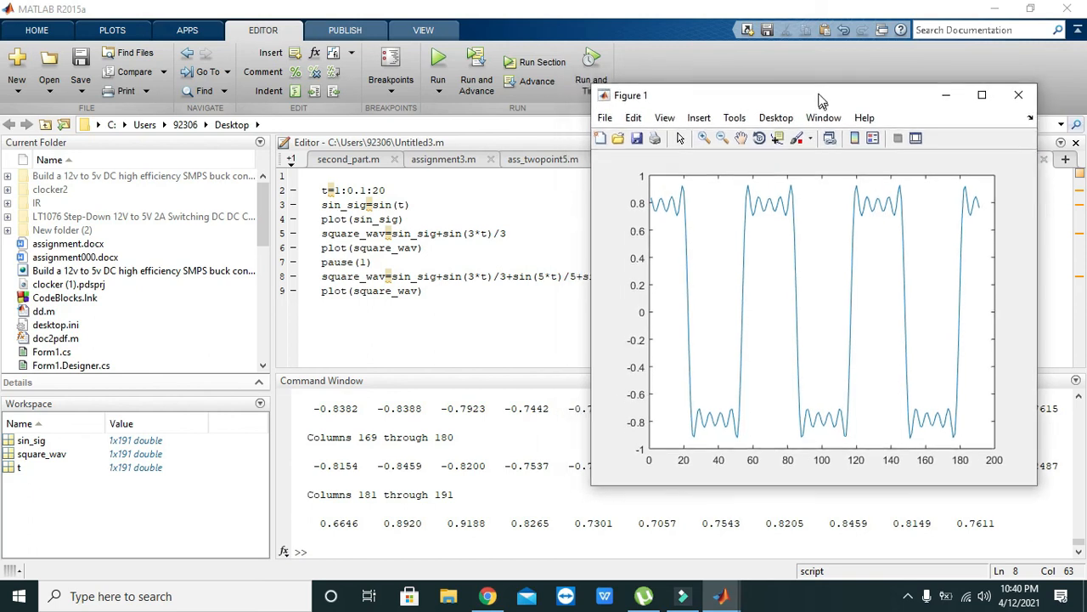
{"action": "left_click_drag", "start_coordinate": [816, 95], "coordinate": [832, 72]}
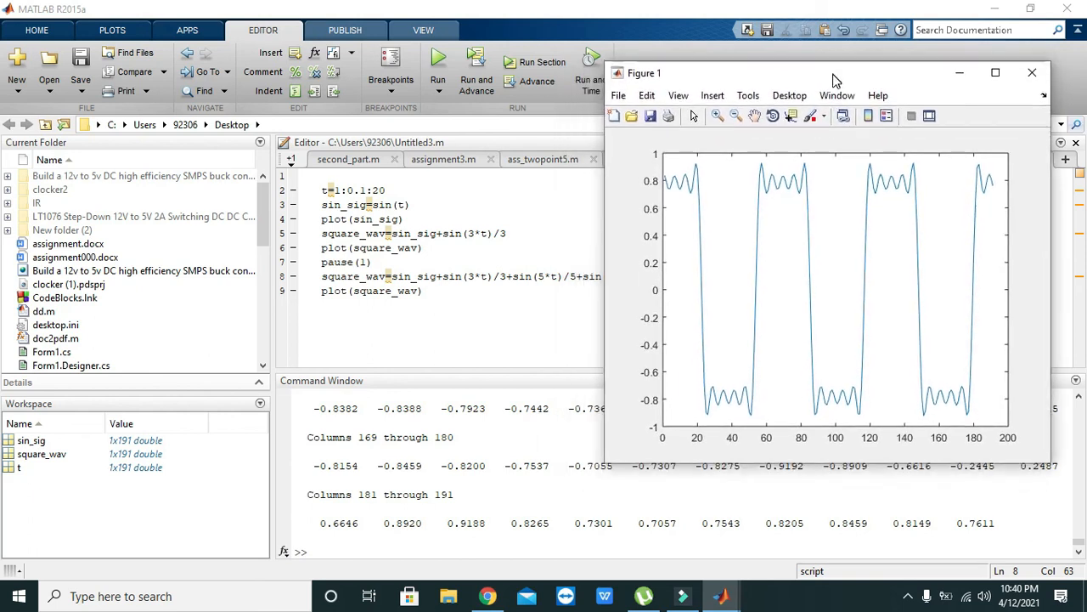
{"action": "left_click_drag", "start_coordinate": [832, 73], "coordinate": [785, 98]}
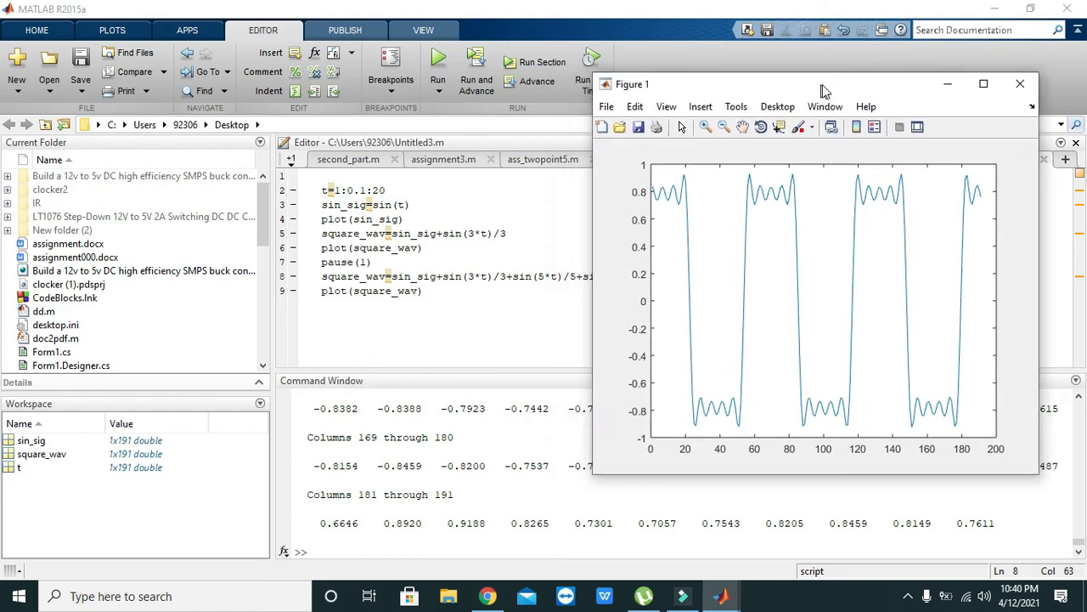
{"action": "left_click_drag", "start_coordinate": [824, 83], "coordinate": [812, 78]}
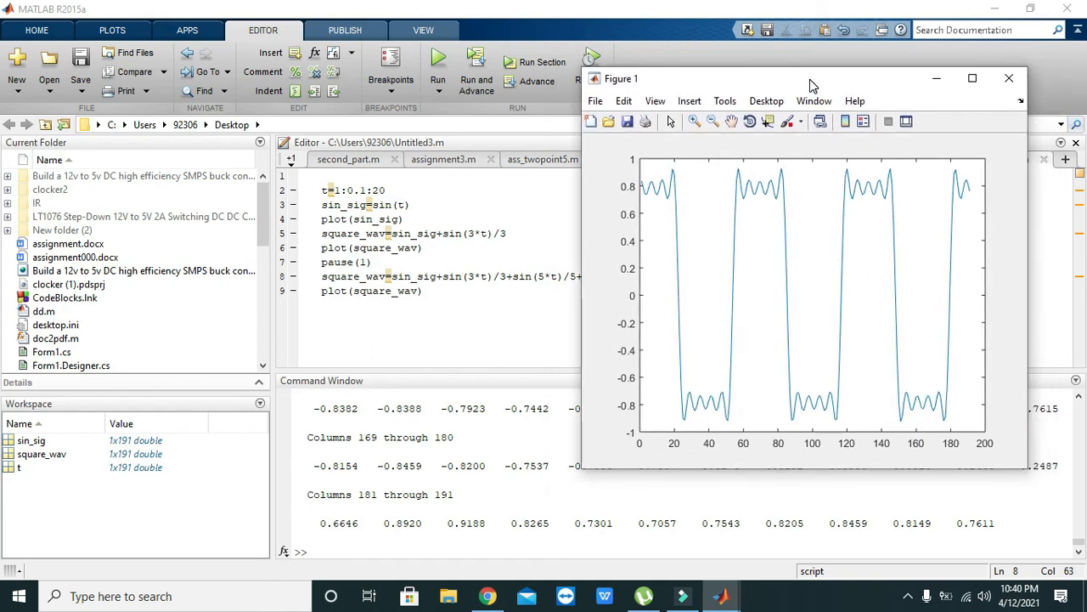